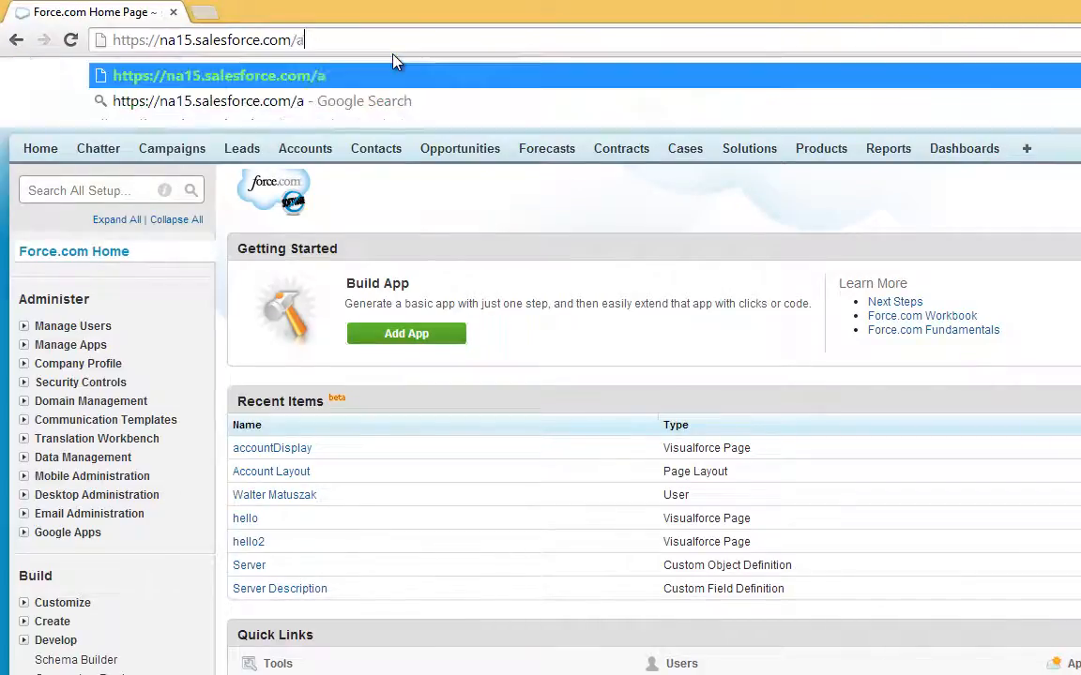
# Step: Navigate to /apex/styled to create the new Visualforce page 'styled'
pyautogui.write('pex/s')
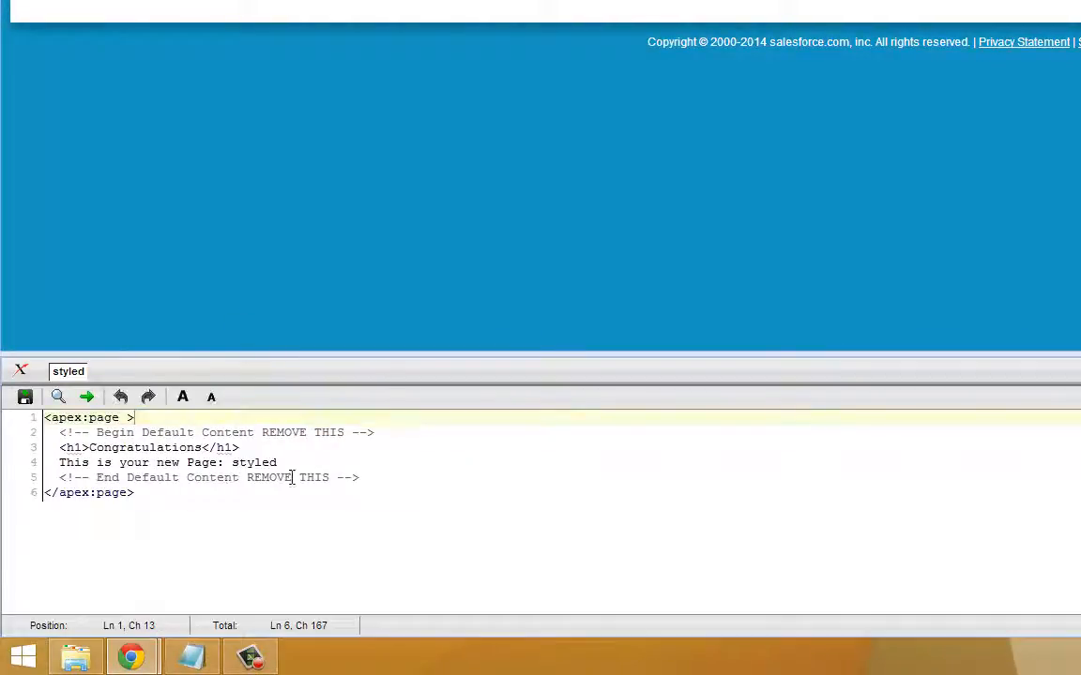
# Step: Set standardController="Account" with an h1 'My Styled Page' and p 'Great!', then save
pyautogui.moveTo(135, 417); pyautogui.dragTo(359, 478)
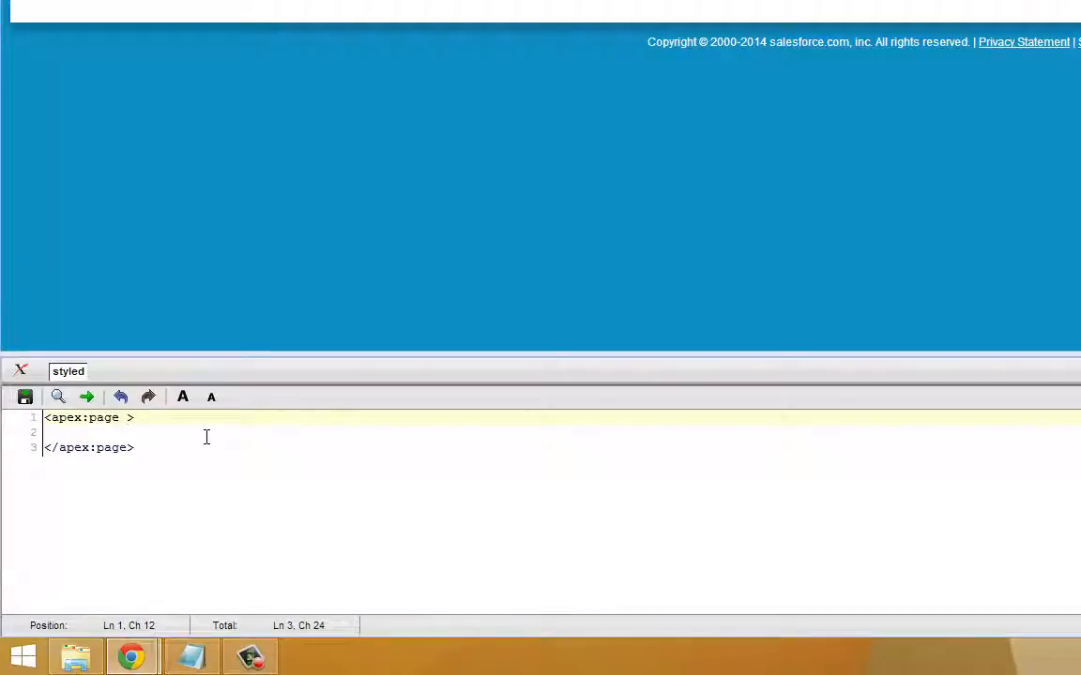
pyautogui.write('stan')
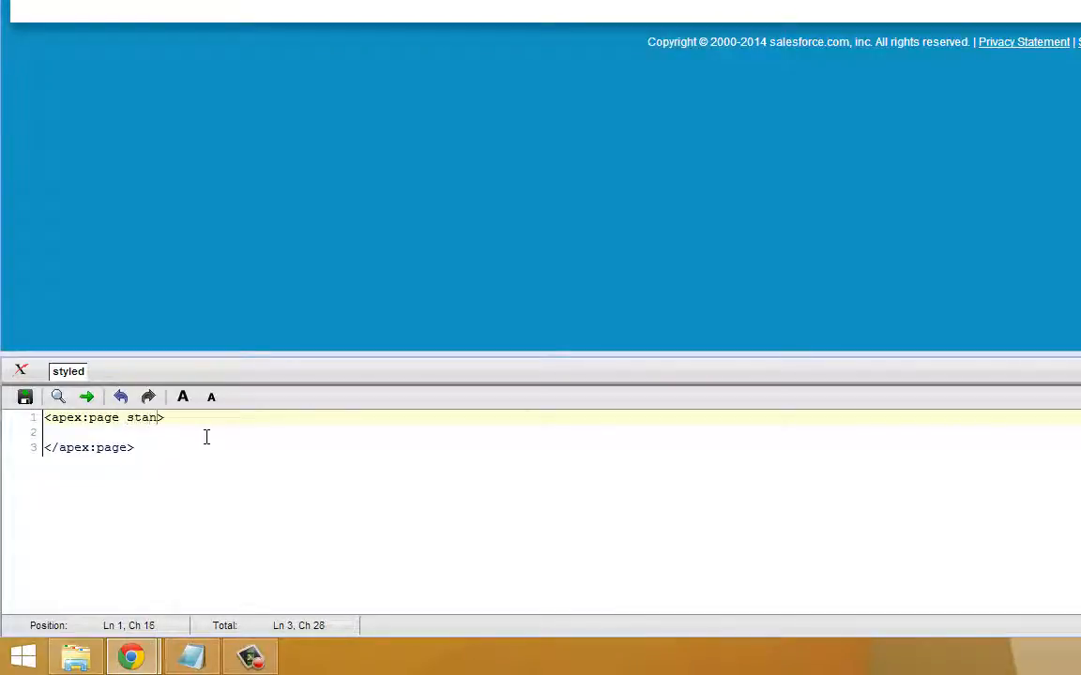
pyautogui.write('dardController="Account')
pyautogui.click(561, 431)
pyautogui.write('<p>Great!</p>')
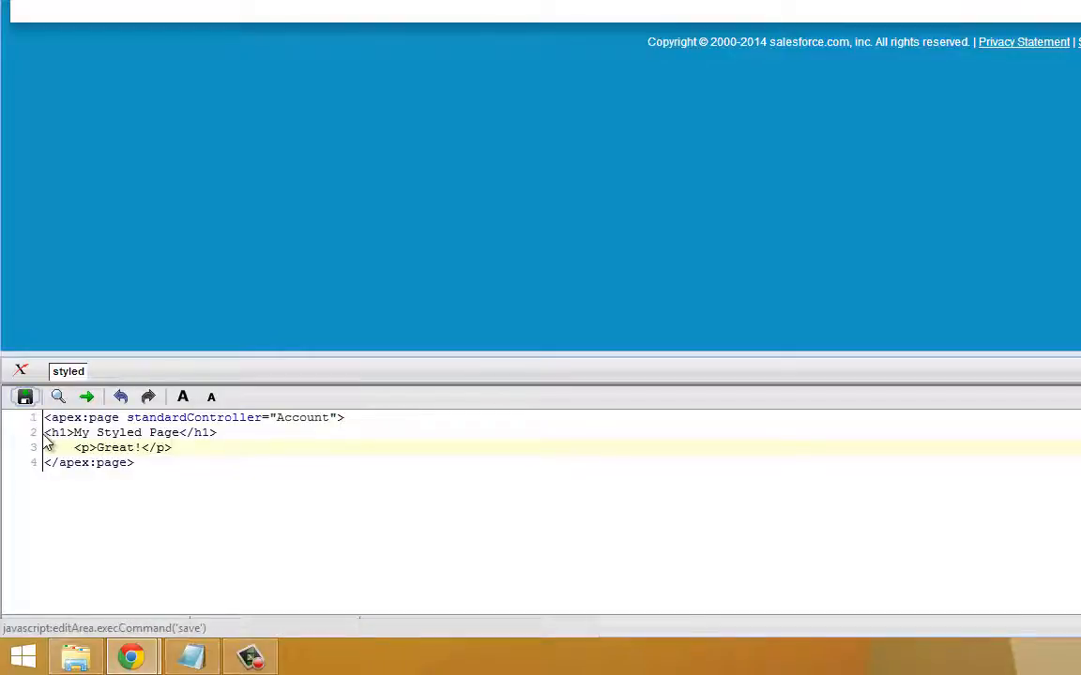
pyautogui.click(25, 398)
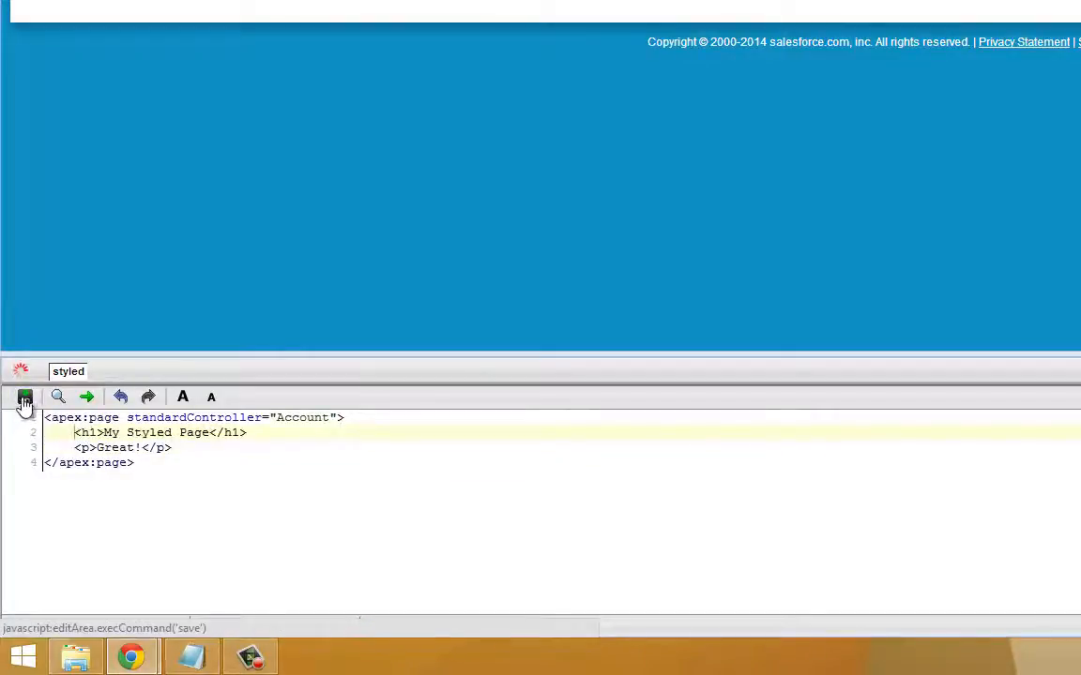
pyautogui.click(24, 397)
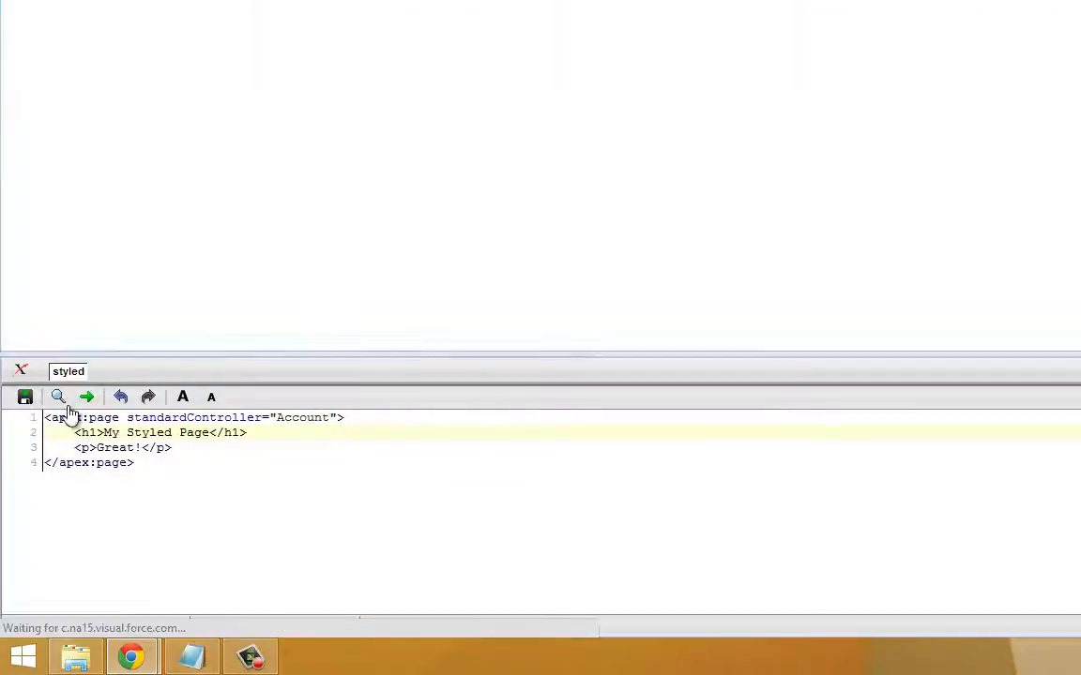
# Step: Add sidebar="false" showHeader="false" to the apex:page tag and save
pyautogui.click(86, 395)
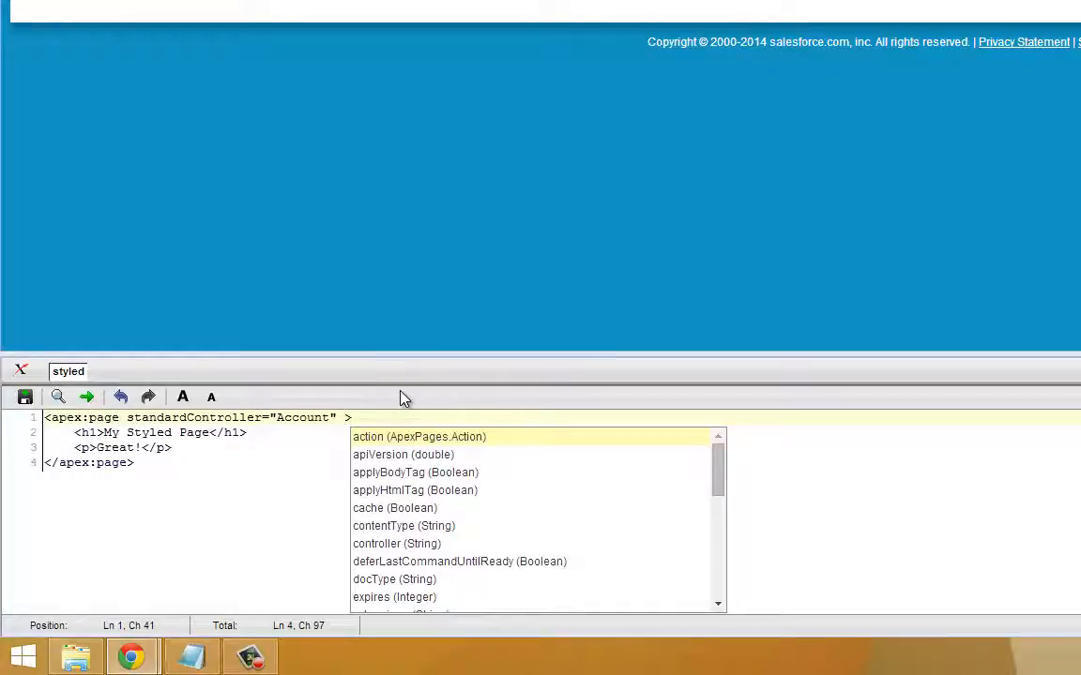
pyautogui.write('sidebar="false" showHeader="false')
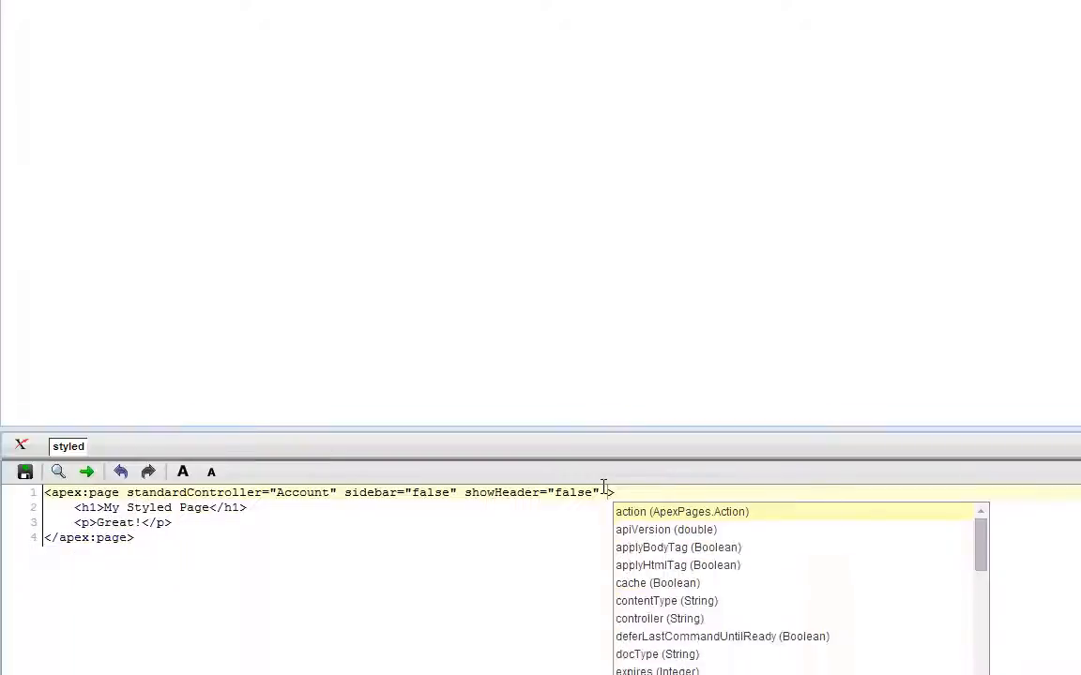
pyautogui.write('s')
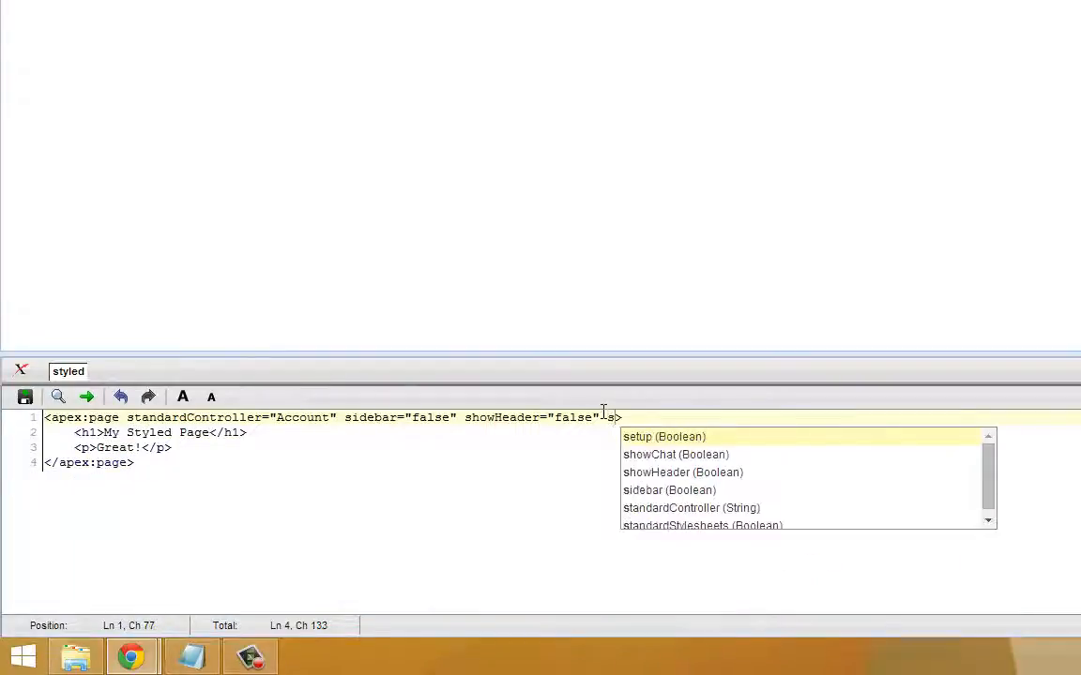
pyautogui.click(701, 526)
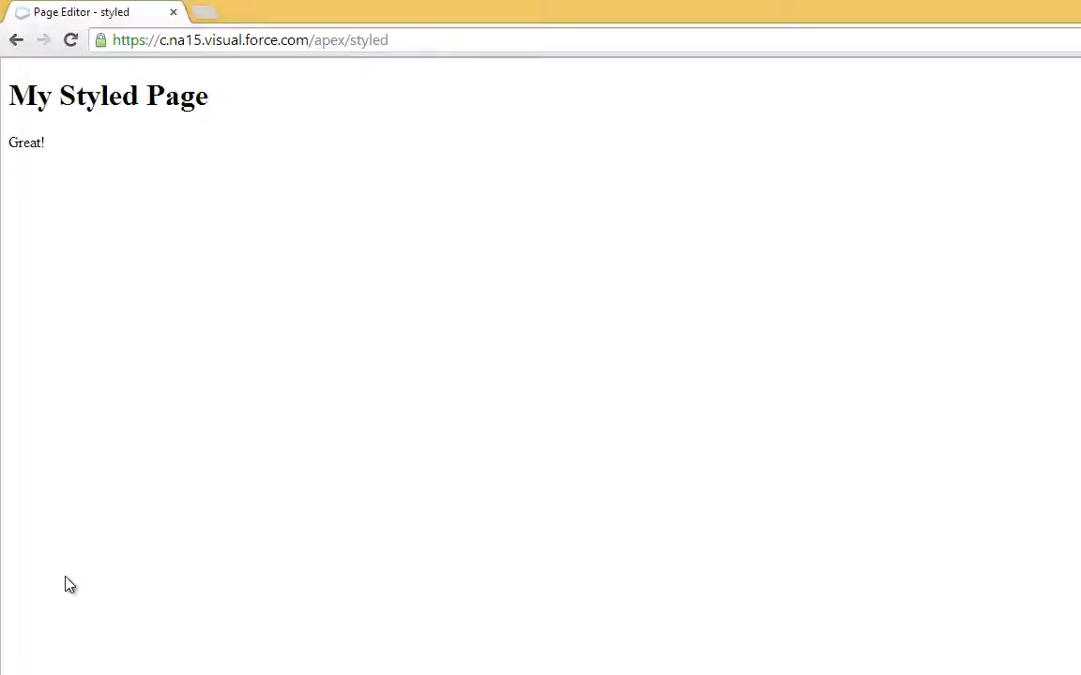
pyautogui.moveTo(420, 417)
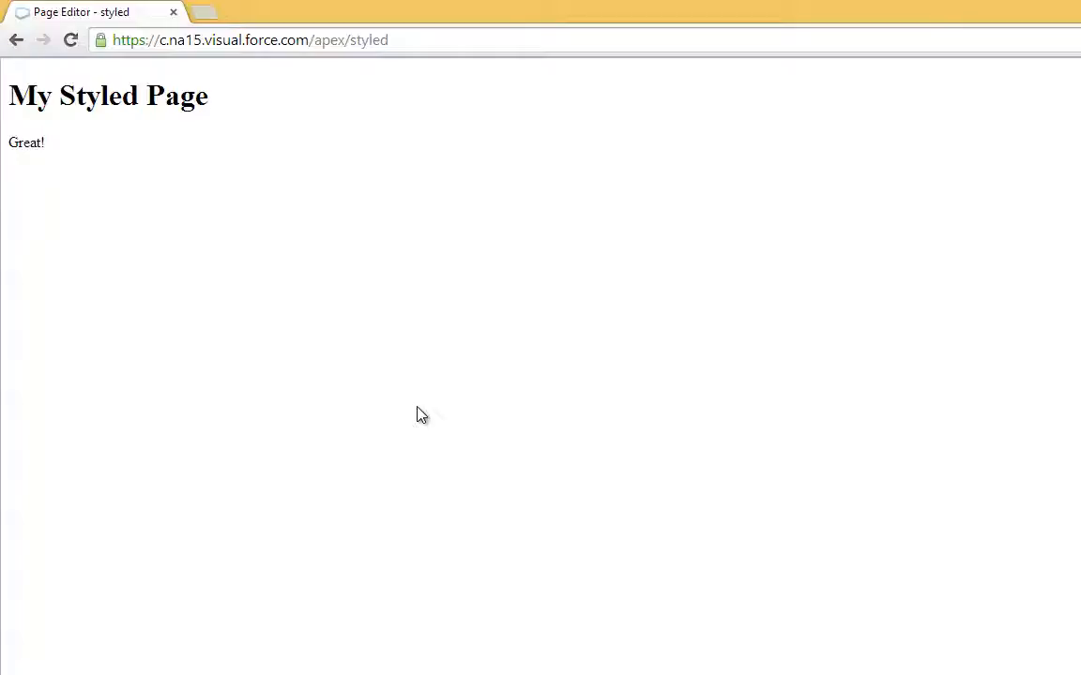
pyautogui.moveTo(379, 456)
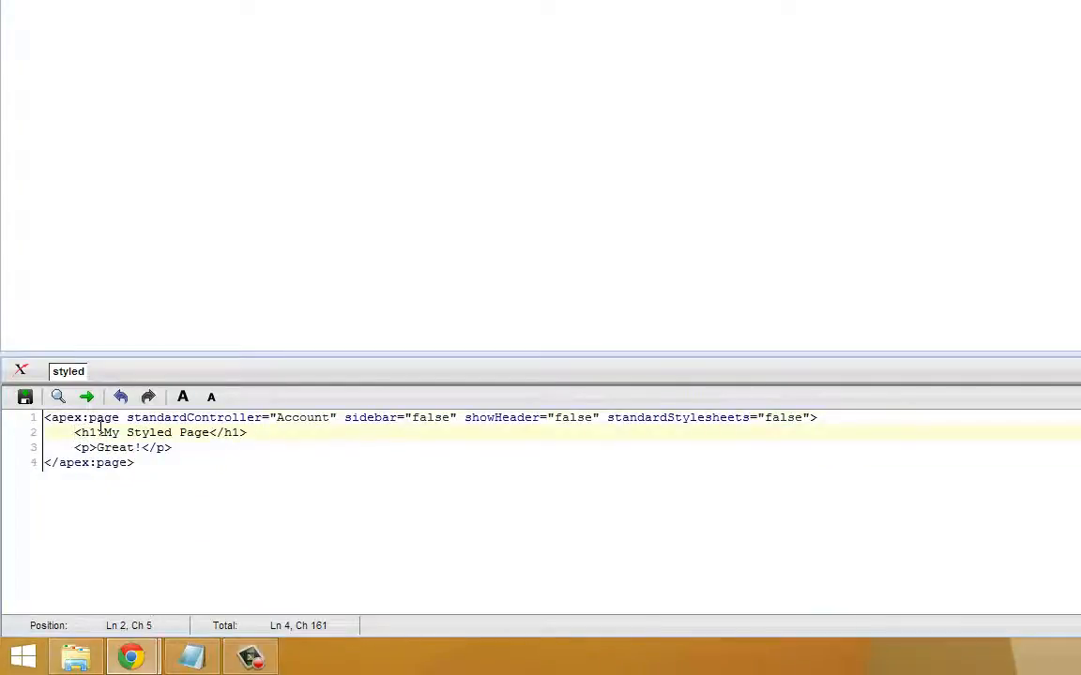
# Step: Insert a <style> block with body {font-family: Arial Unicode MS;} above the heading
pyautogui.press('enter')
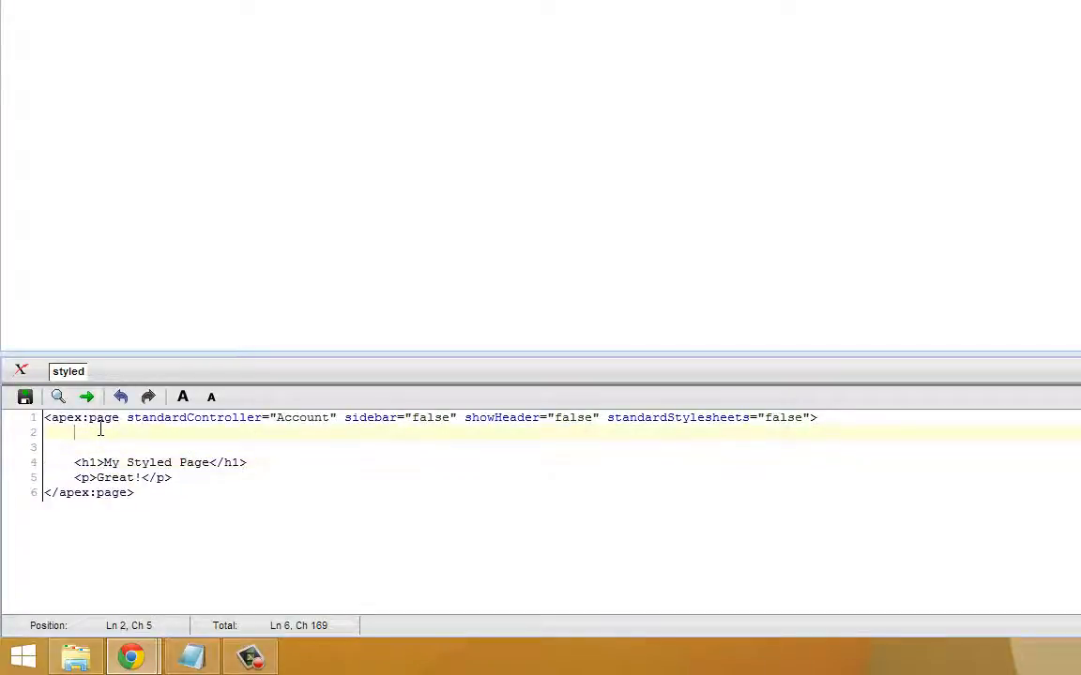
pyautogui.write('<')
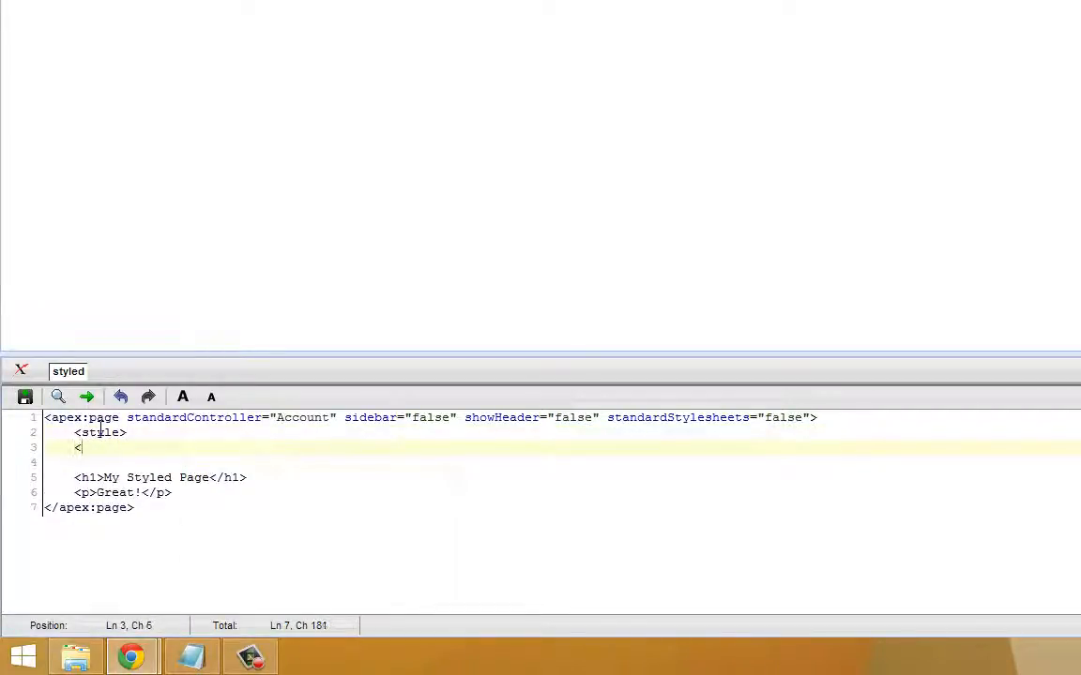
pyautogui.write('/style>')
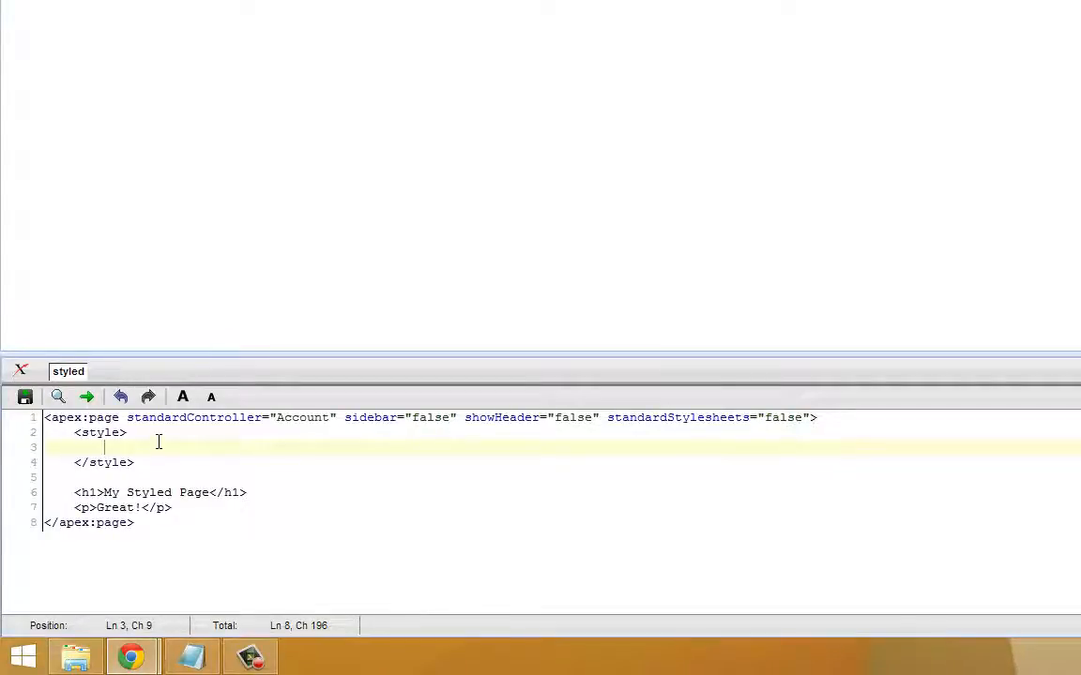
pyautogui.write('body {font-family: Arial Unicode MS;}')
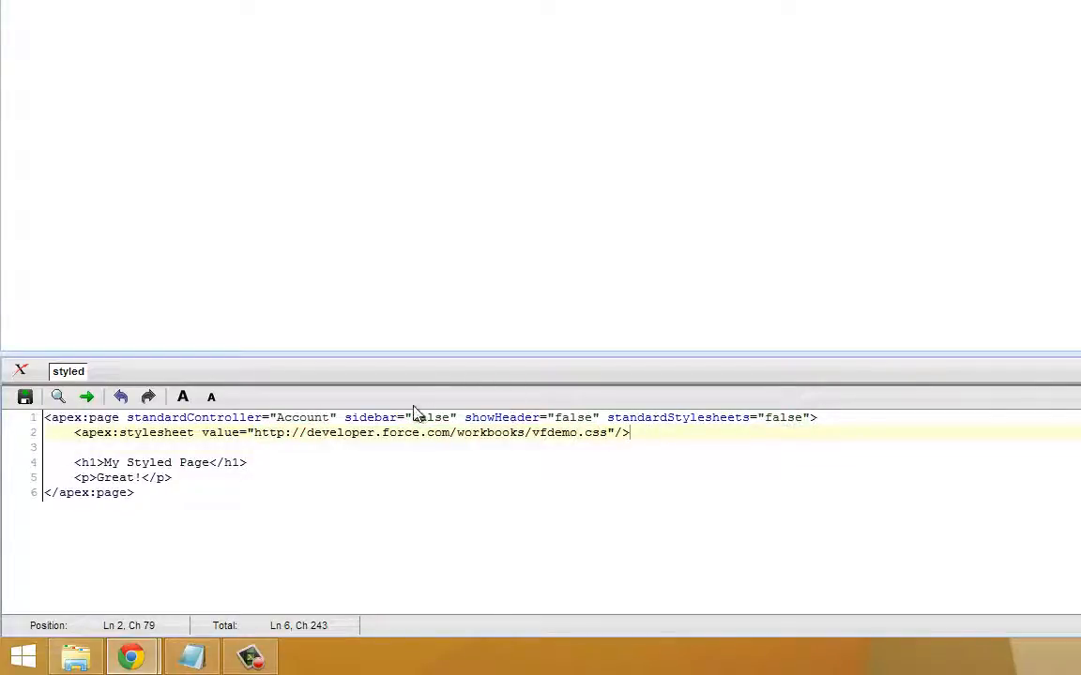
pyautogui.moveTo(540, 432)
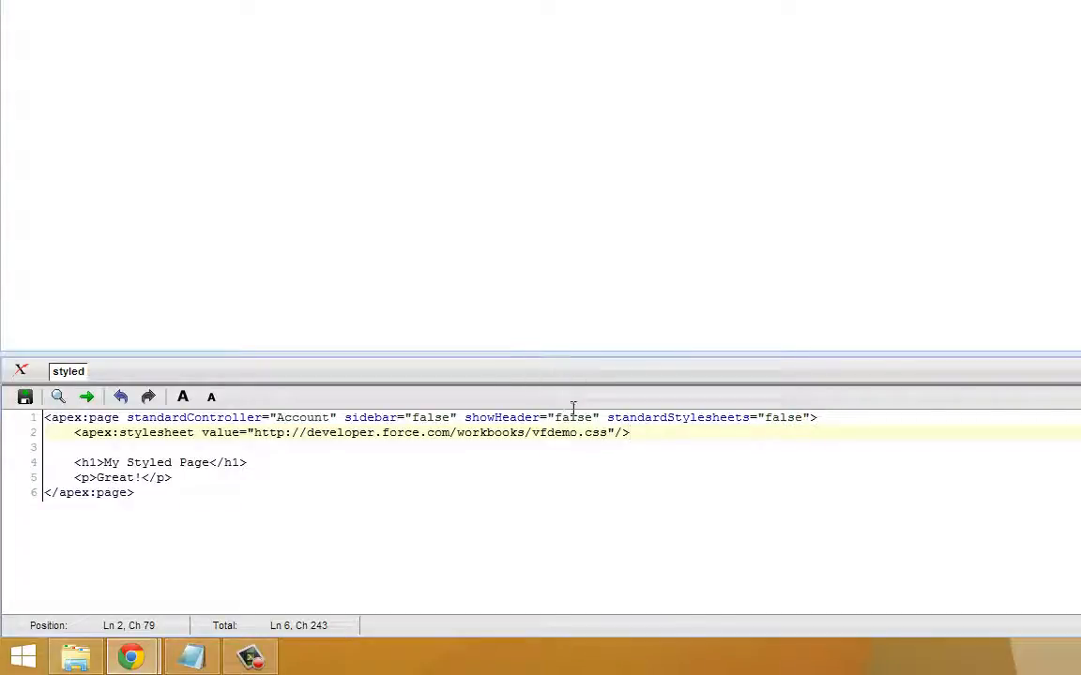
pyautogui.moveTo(724, 159)
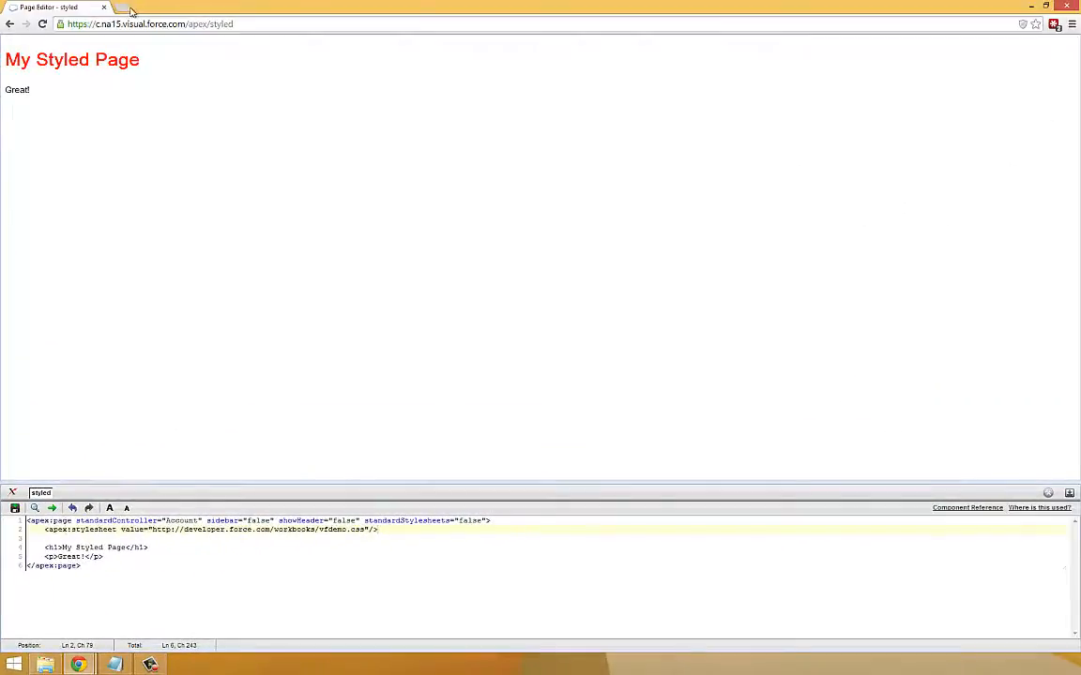
# Step: Go to Setup's Static Resources list and start a new static resource
pyautogui.click(128, 7)
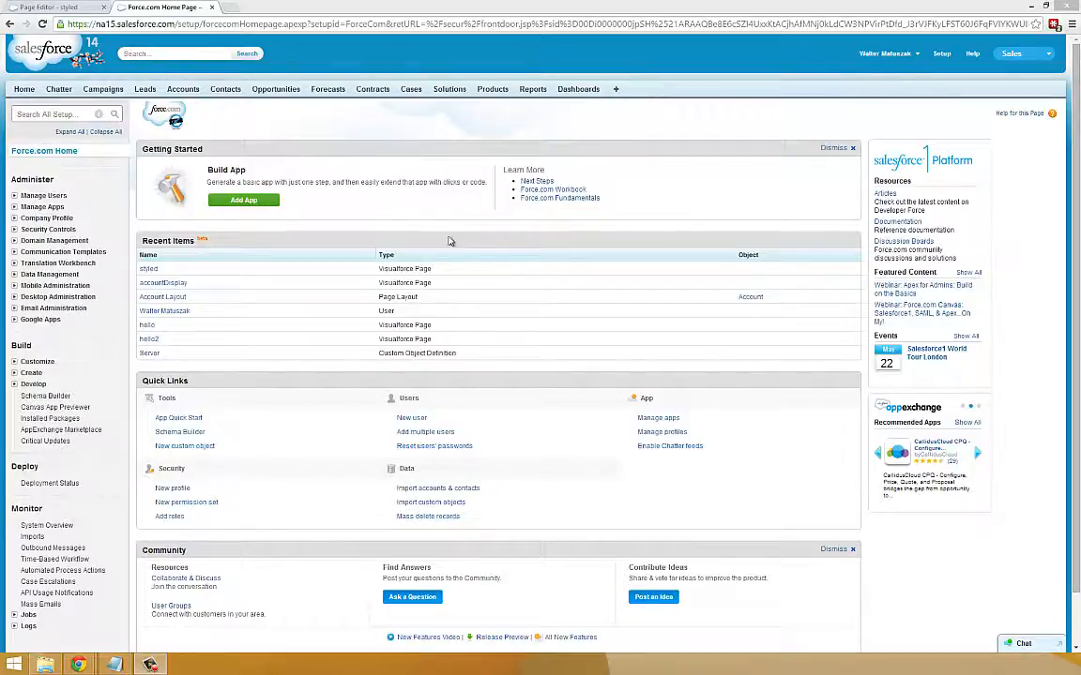
pyautogui.moveTo(636, 176)
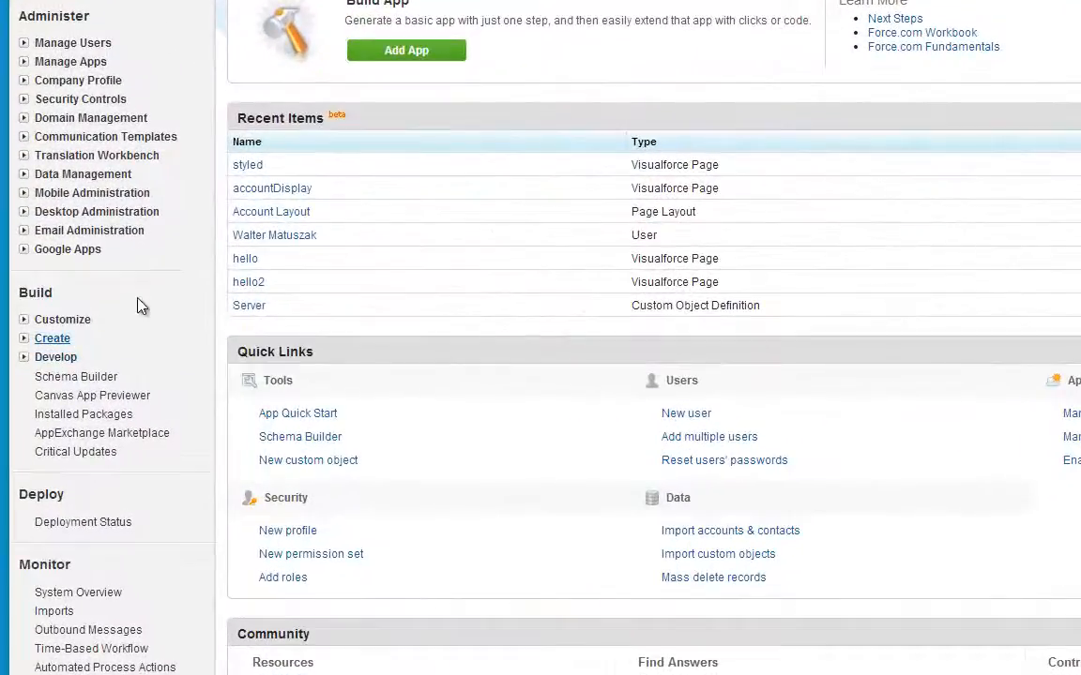
pyautogui.click(56, 356)
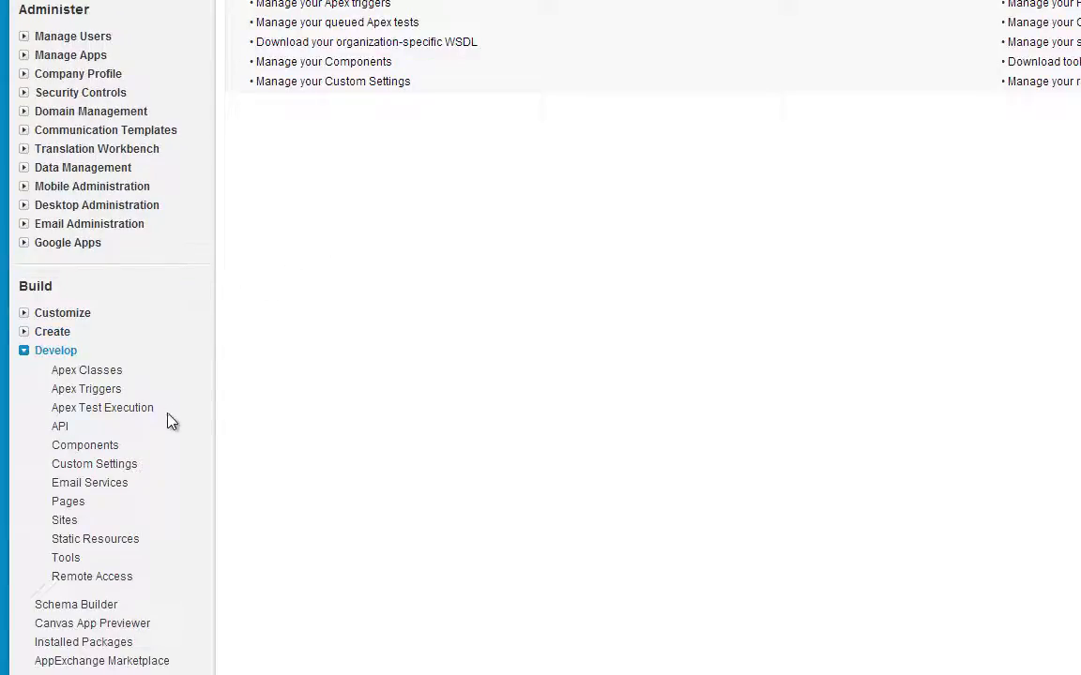
pyautogui.moveTo(172, 503)
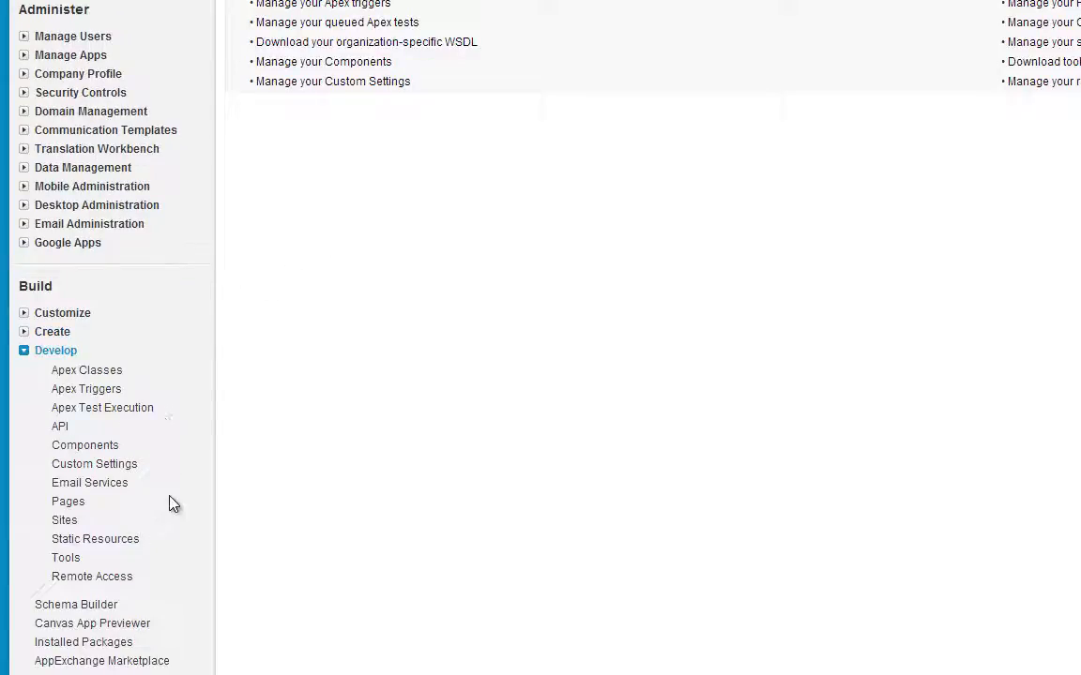
pyautogui.click(94, 539)
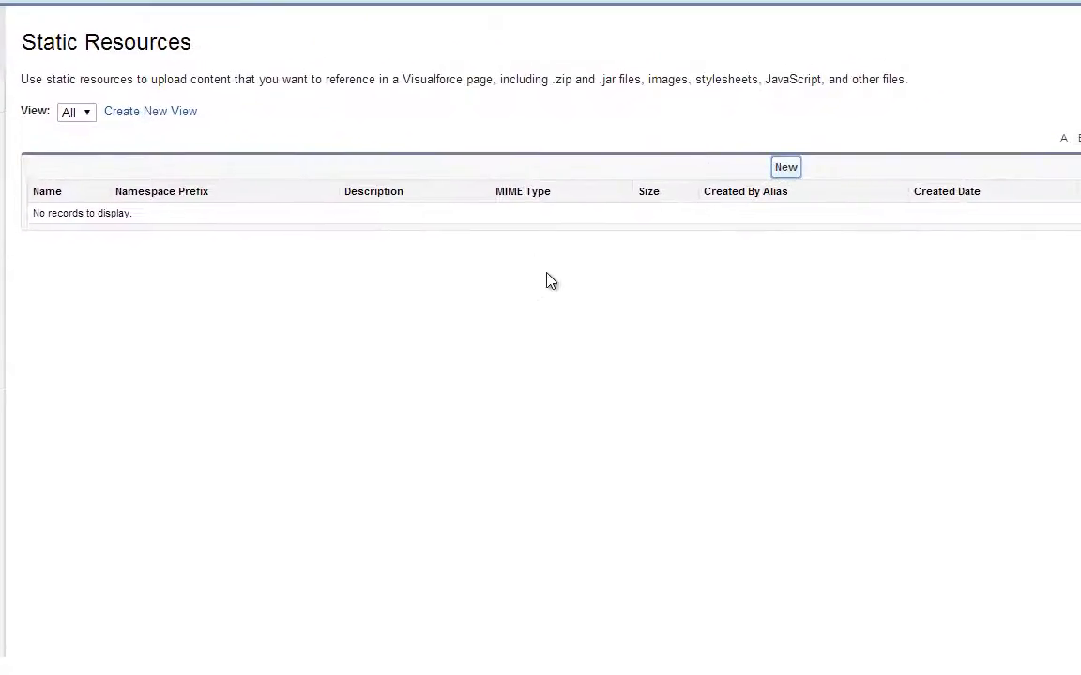
pyautogui.click(784, 165)
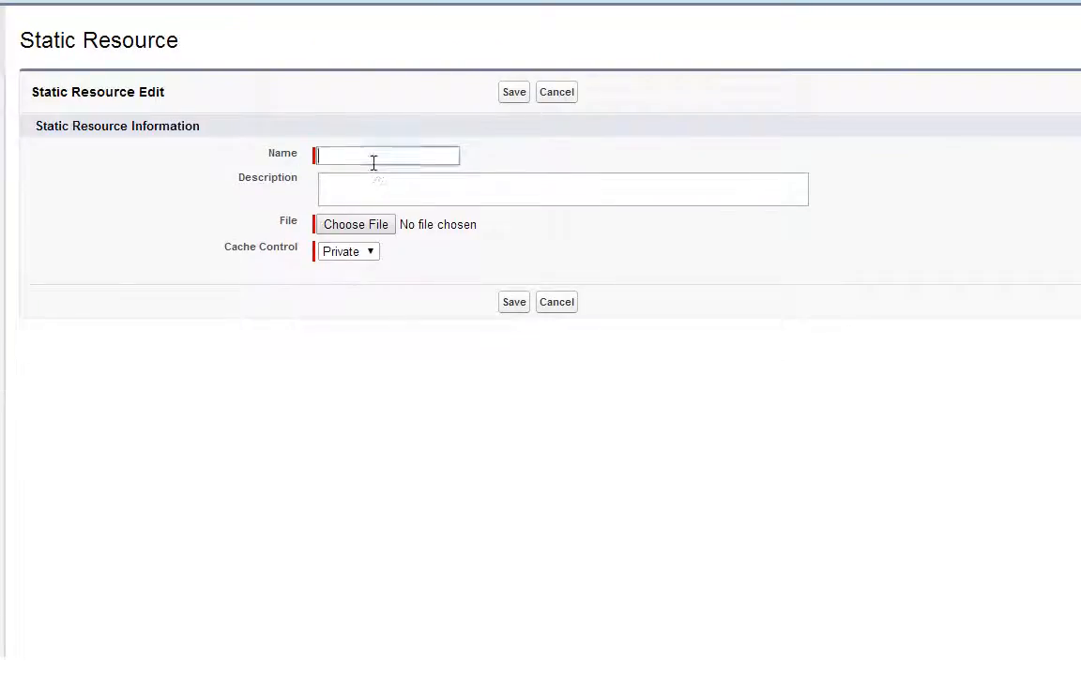
# Step: Name the resource Style, upload Styles.zip, set Cache Control to Public and save
pyautogui.write('Style')
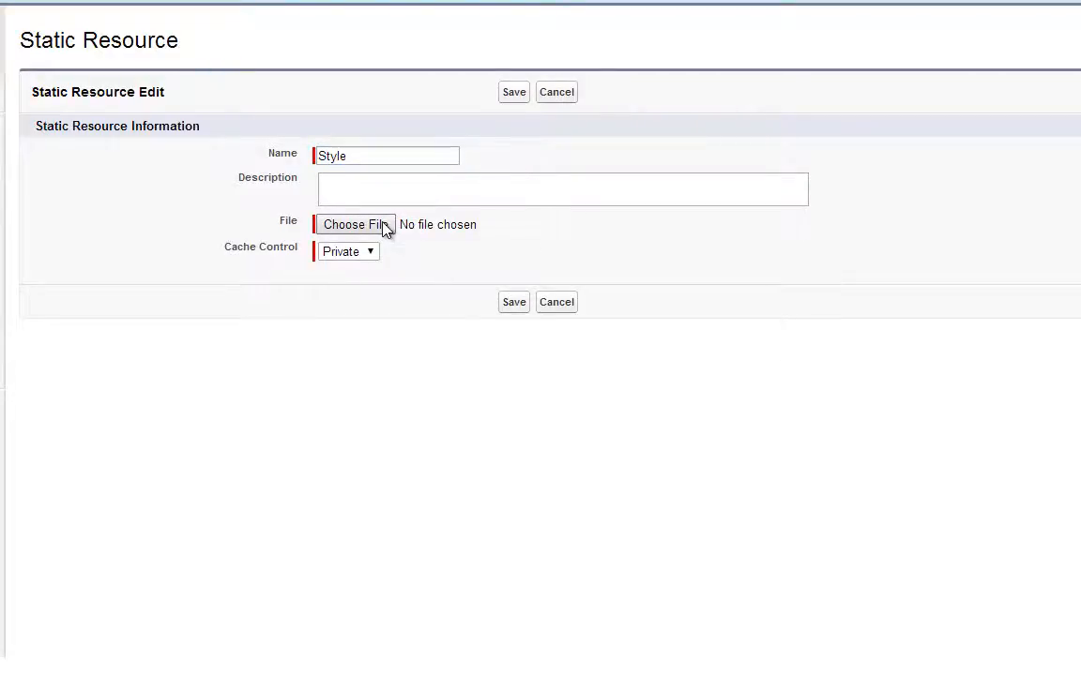
pyautogui.click(354, 225)
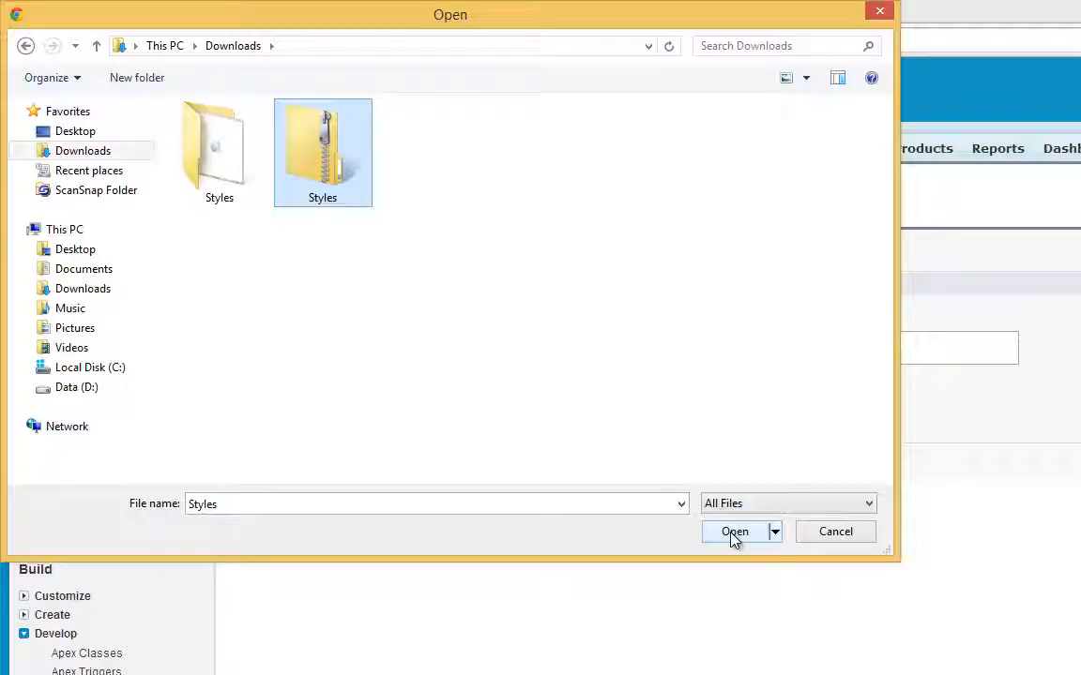
pyautogui.click(736, 533)
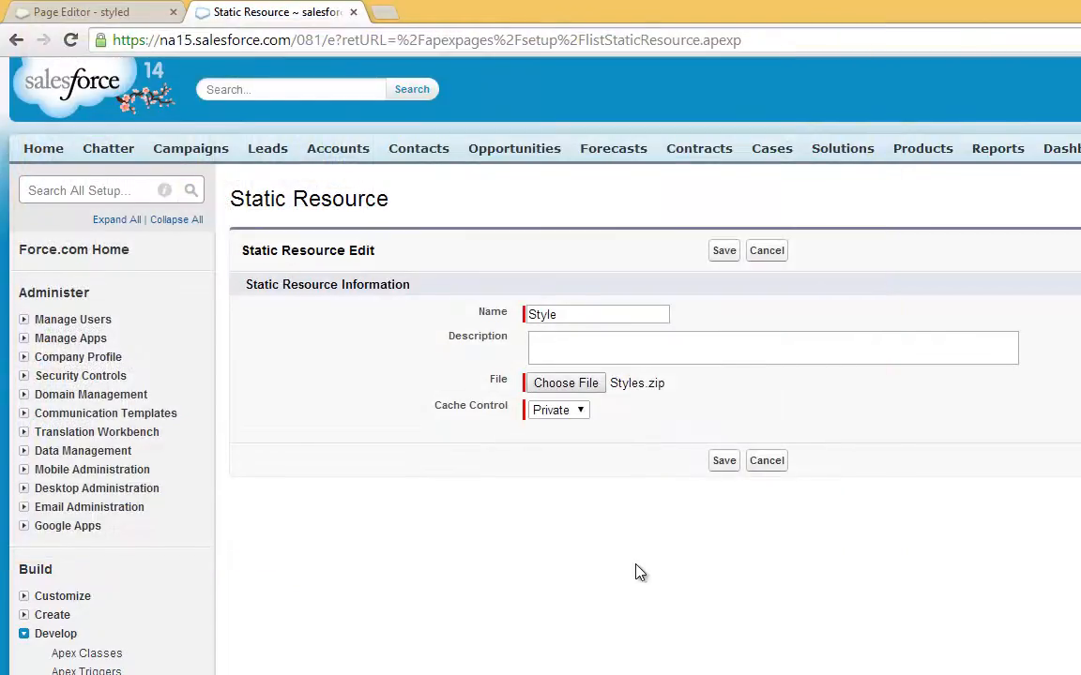
pyautogui.moveTo(623, 582)
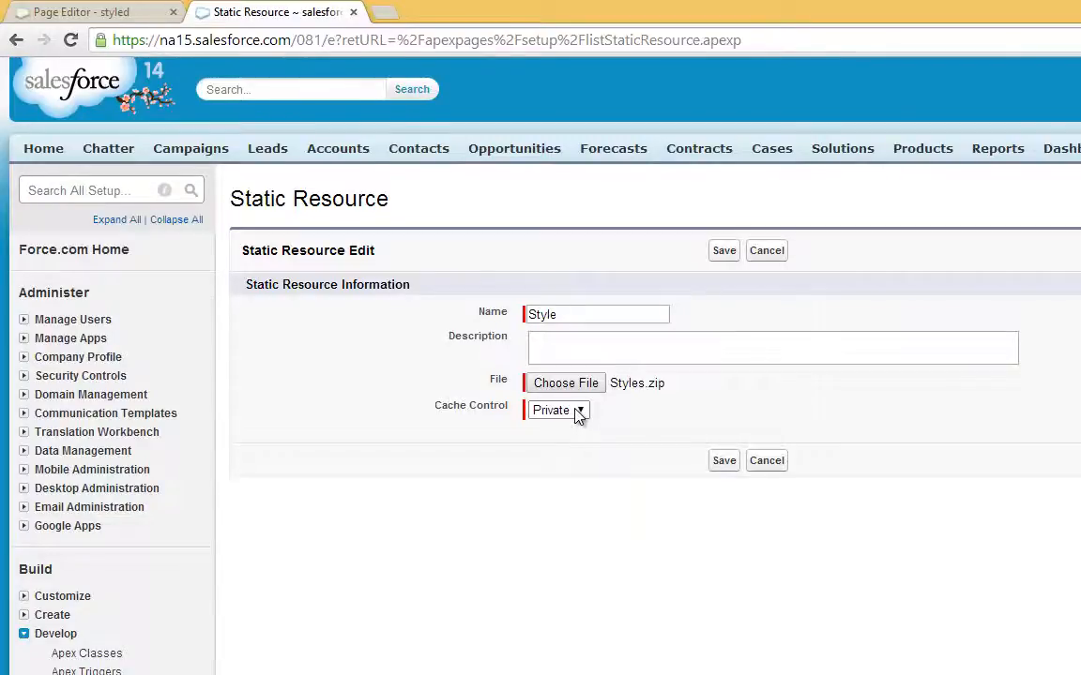
pyautogui.click(559, 409)
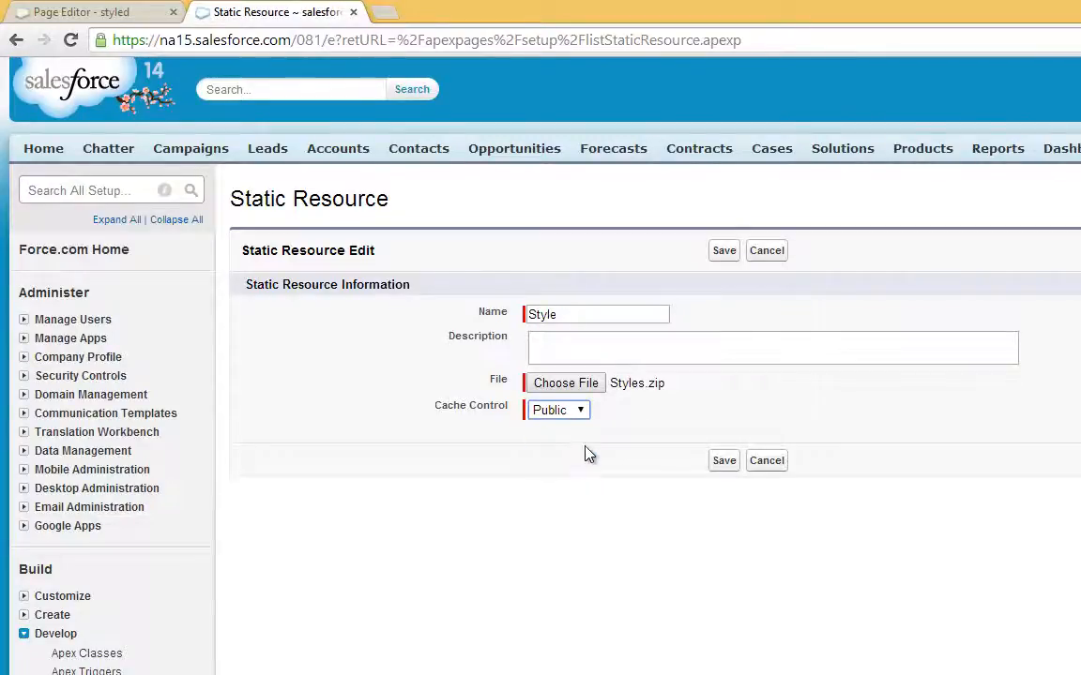
pyautogui.click(724, 460)
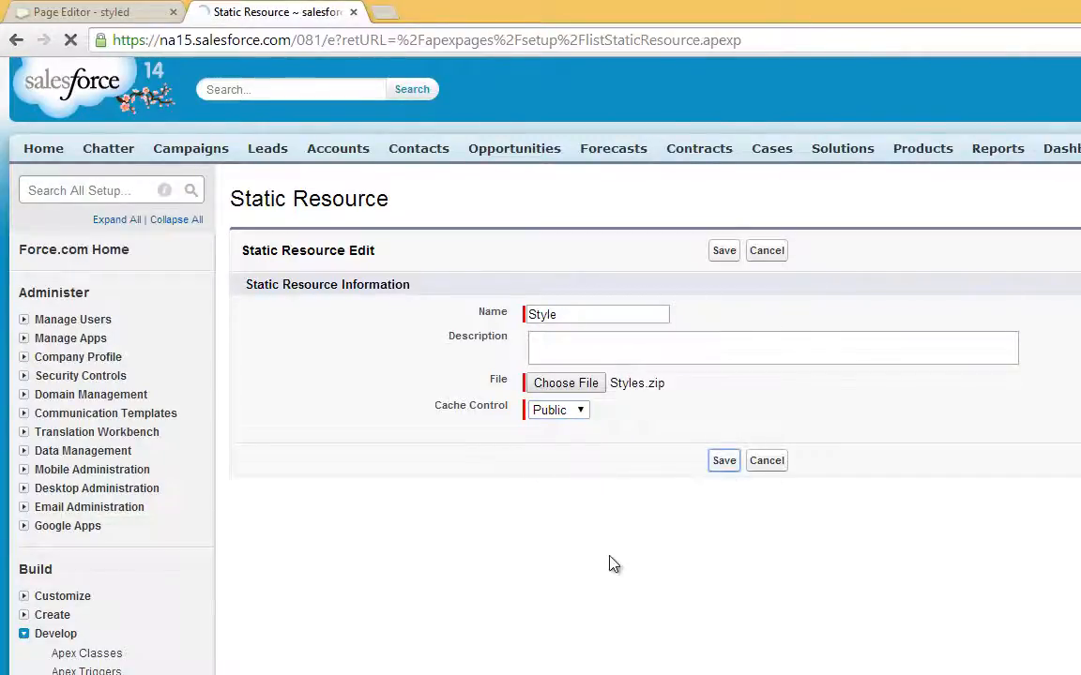
pyautogui.click(724, 252)
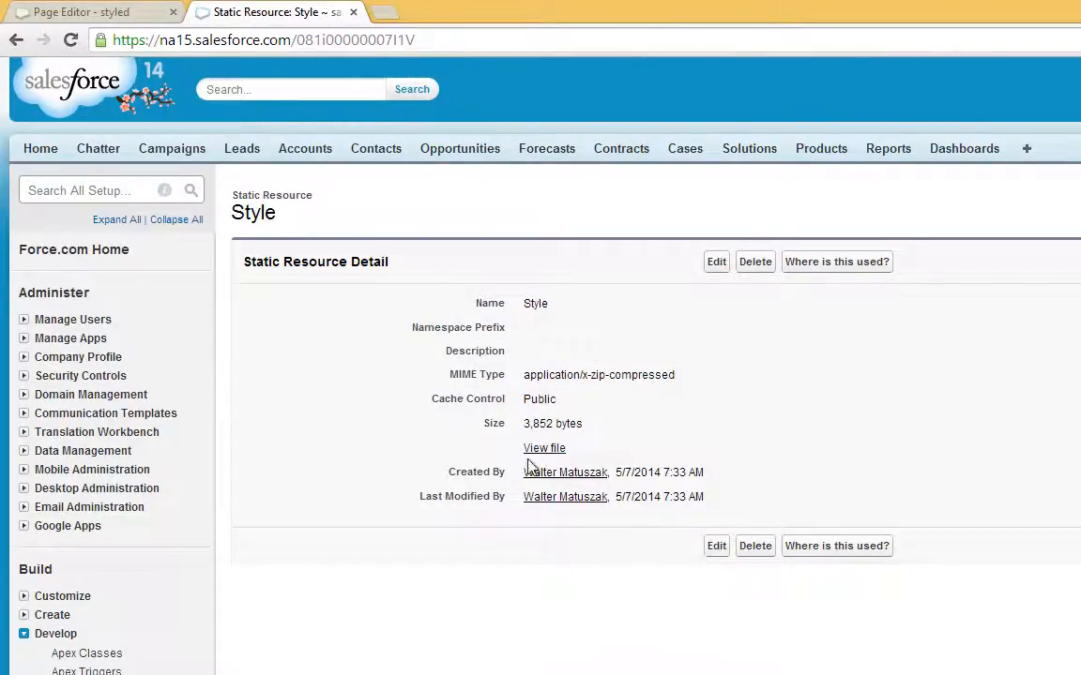
pyautogui.moveTo(349, 572)
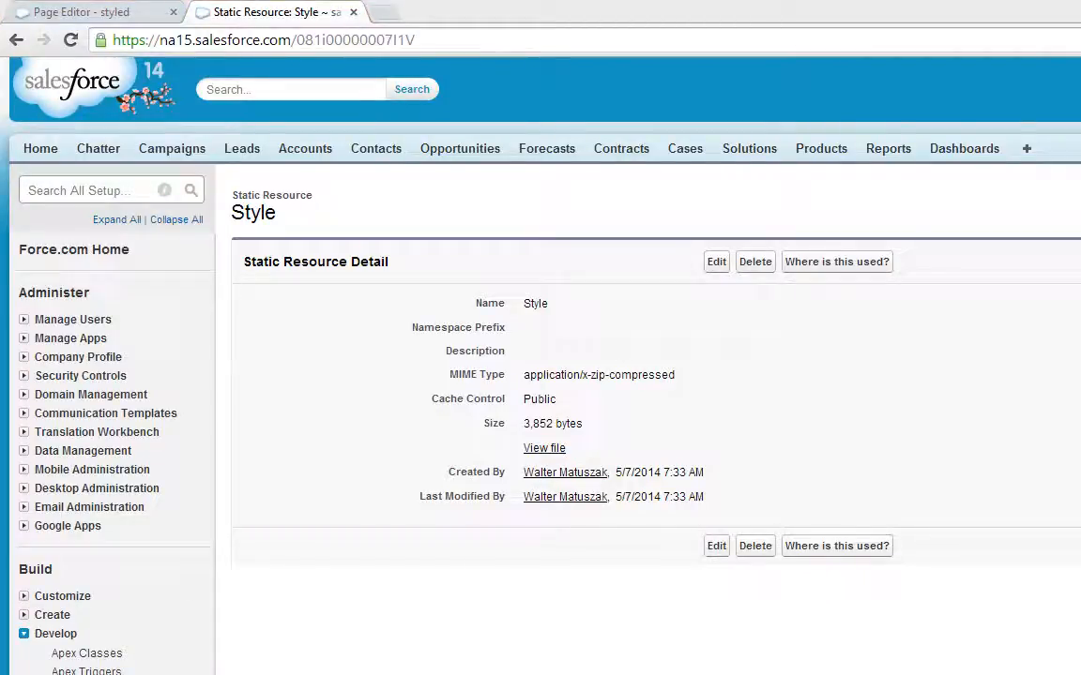
pyautogui.scroll(-3)
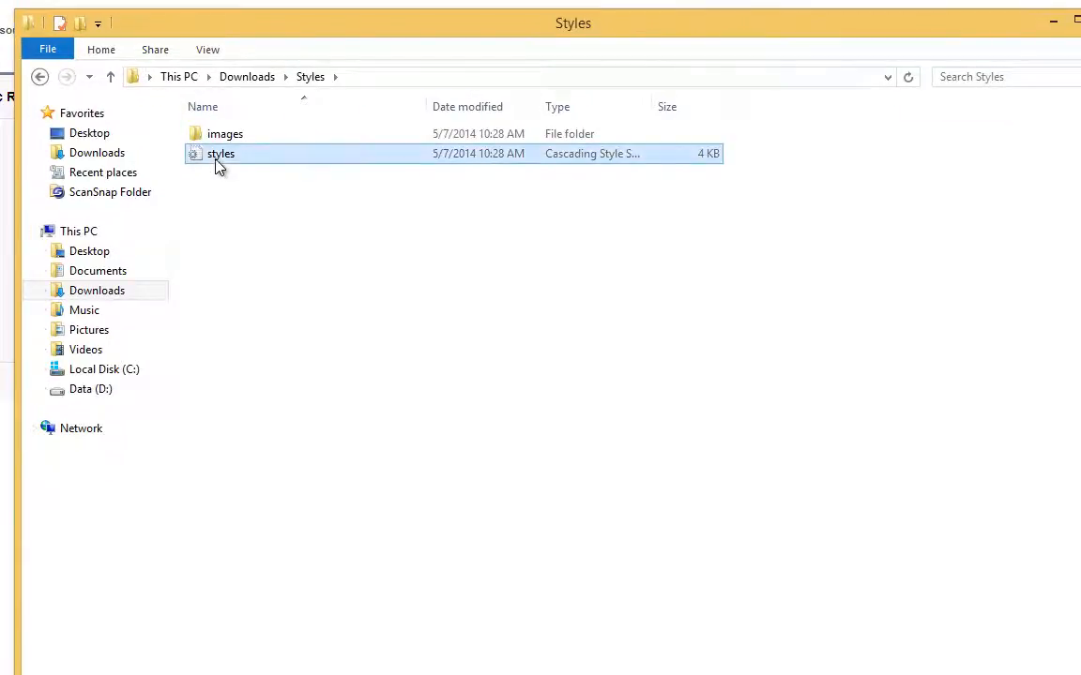
# Step: Open the styles CSS file from the Downloads > Styles folder
pyautogui.doubleClick(225, 134)
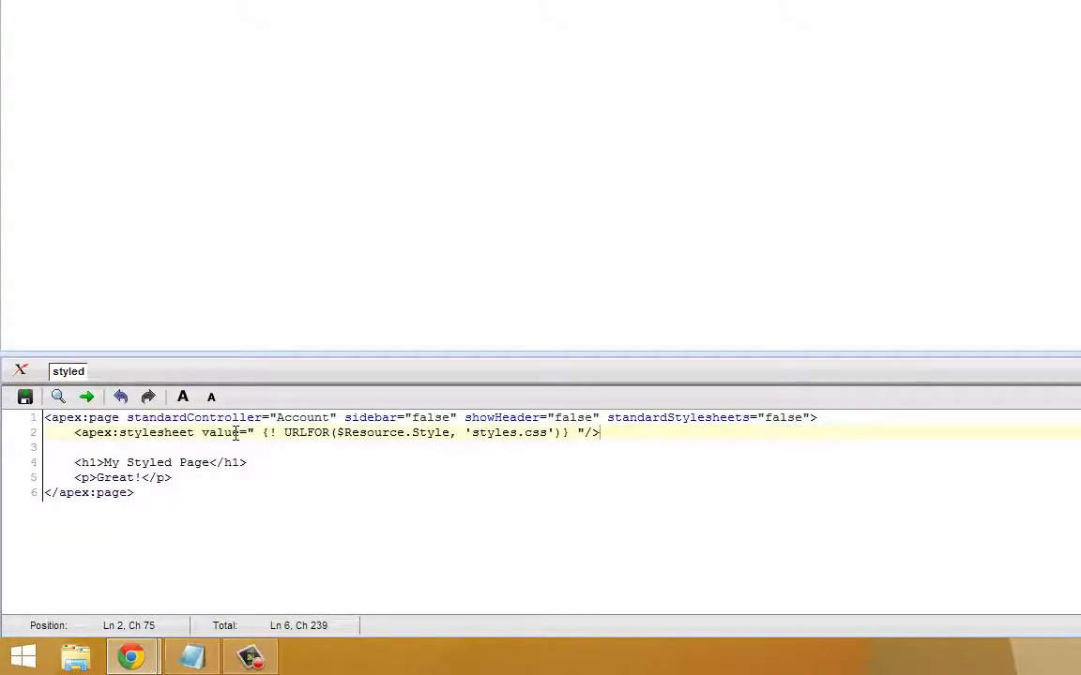
# Step: Point apex:stylesheet to URLFOR($Resource.Style, 'styles.css') and preview the styled page
pyautogui.doubleClick(306, 431)
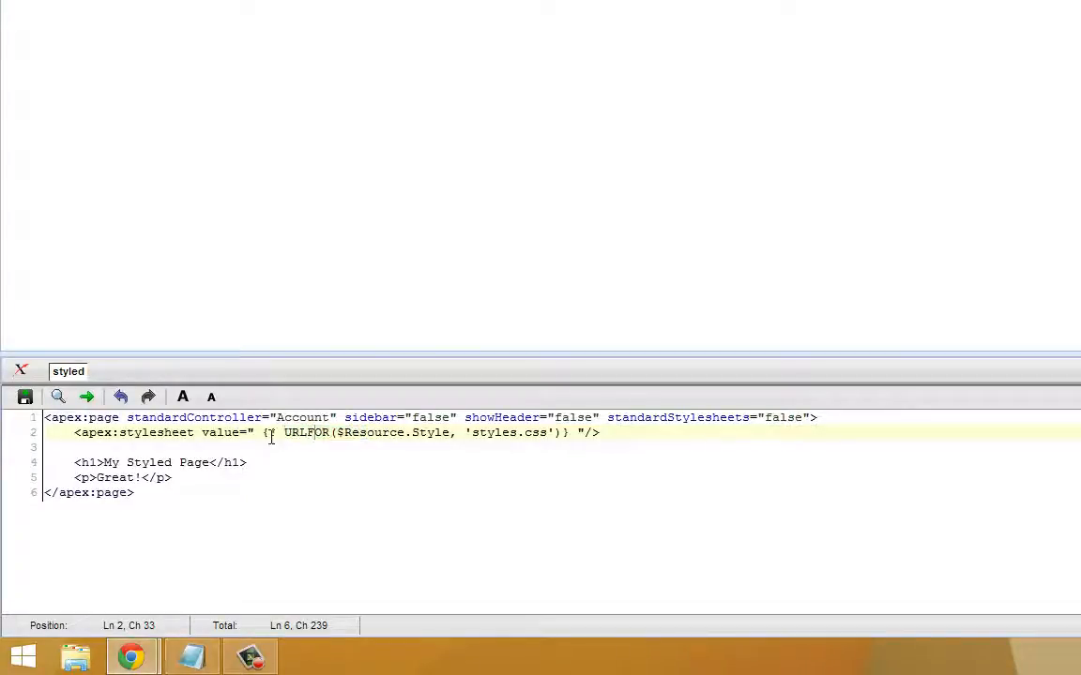
pyautogui.doubleClick(379, 431)
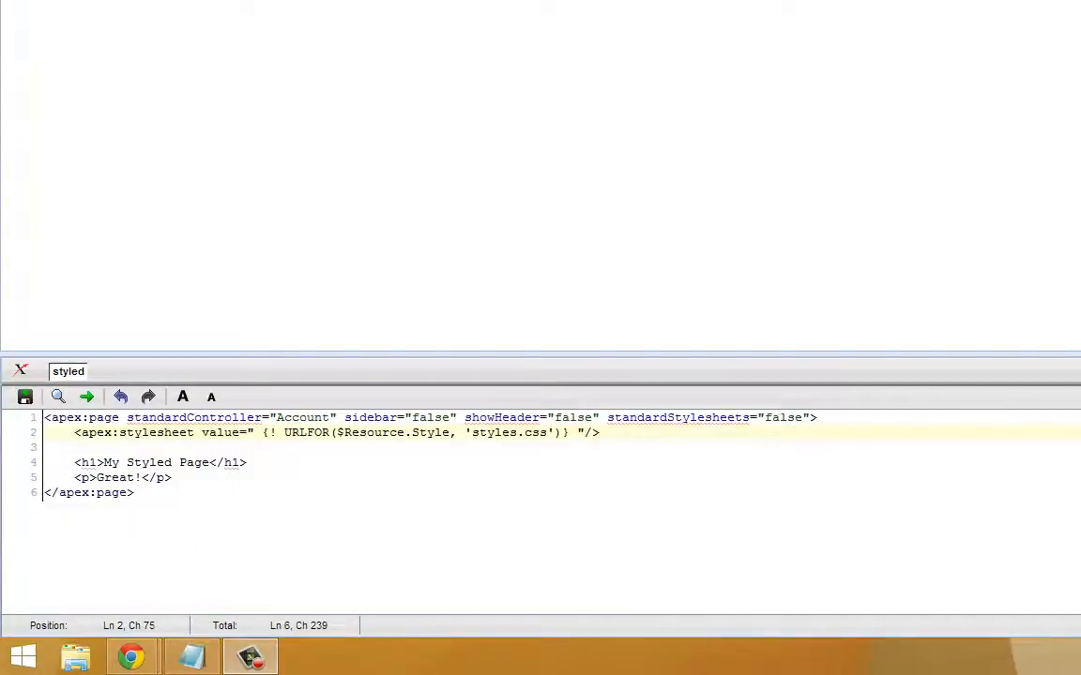
pyautogui.doubleClick(372, 432)
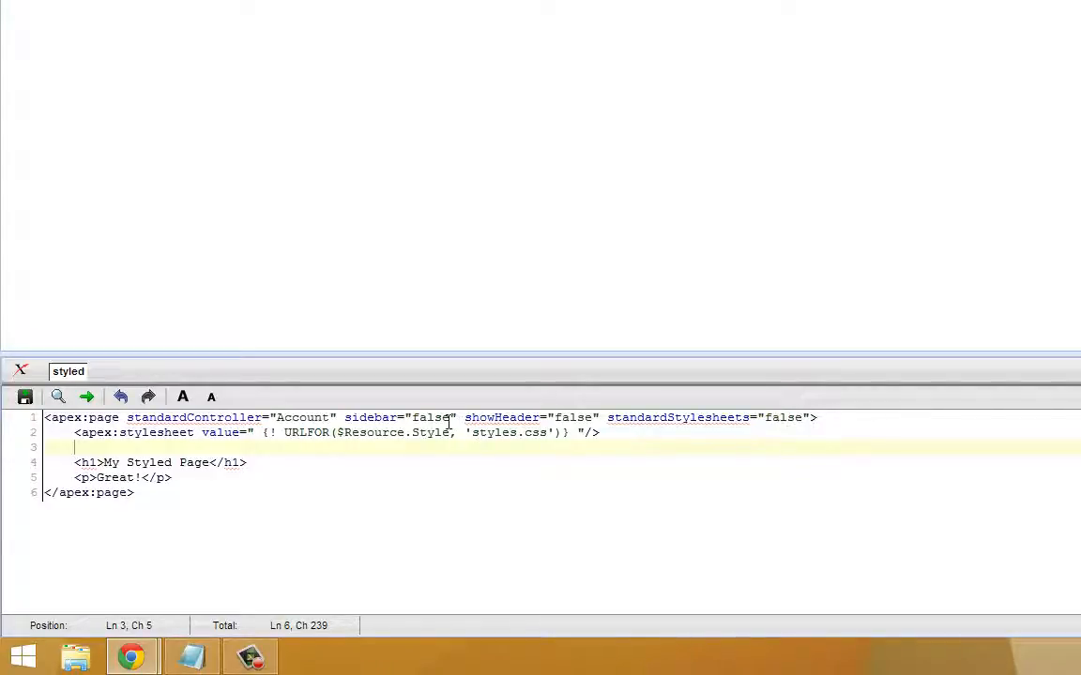
pyautogui.click(289, 462)
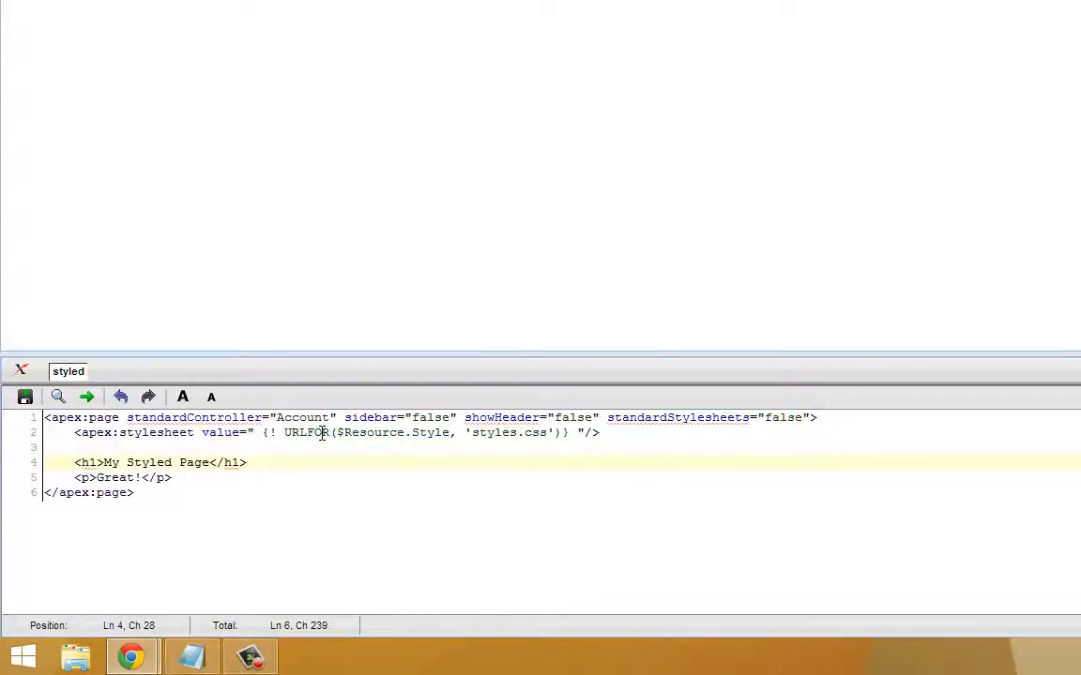
pyautogui.doubleClick(306, 431)
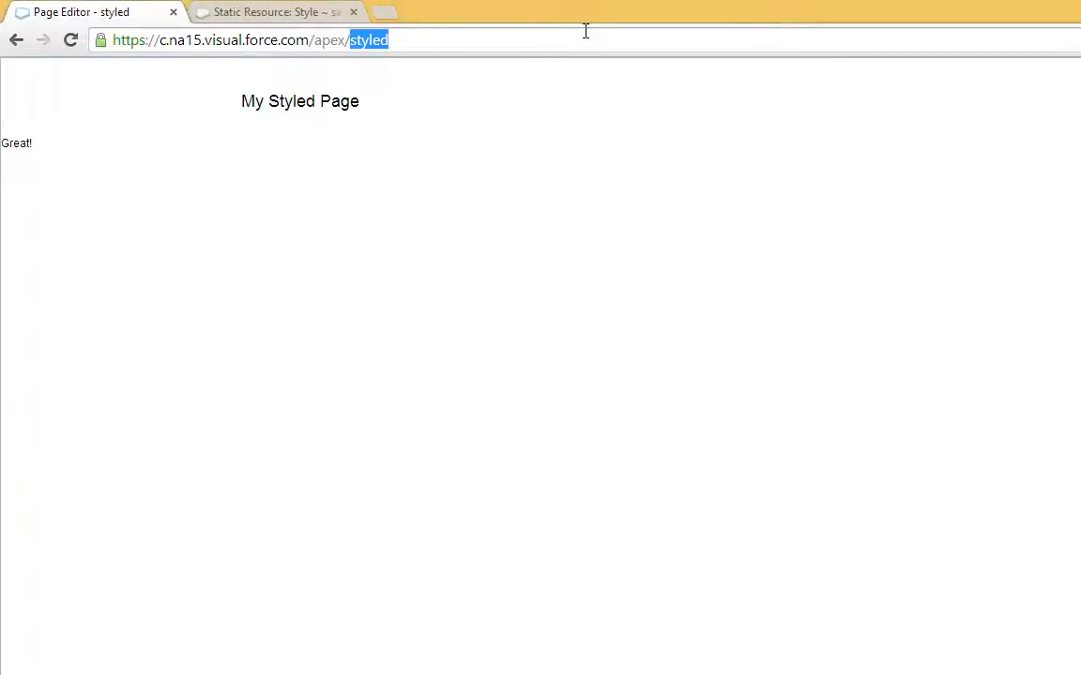
# Step: Change the URL to /apex/accountDisplay to load the account contacts page
pyautogui.write('accountDisplay')
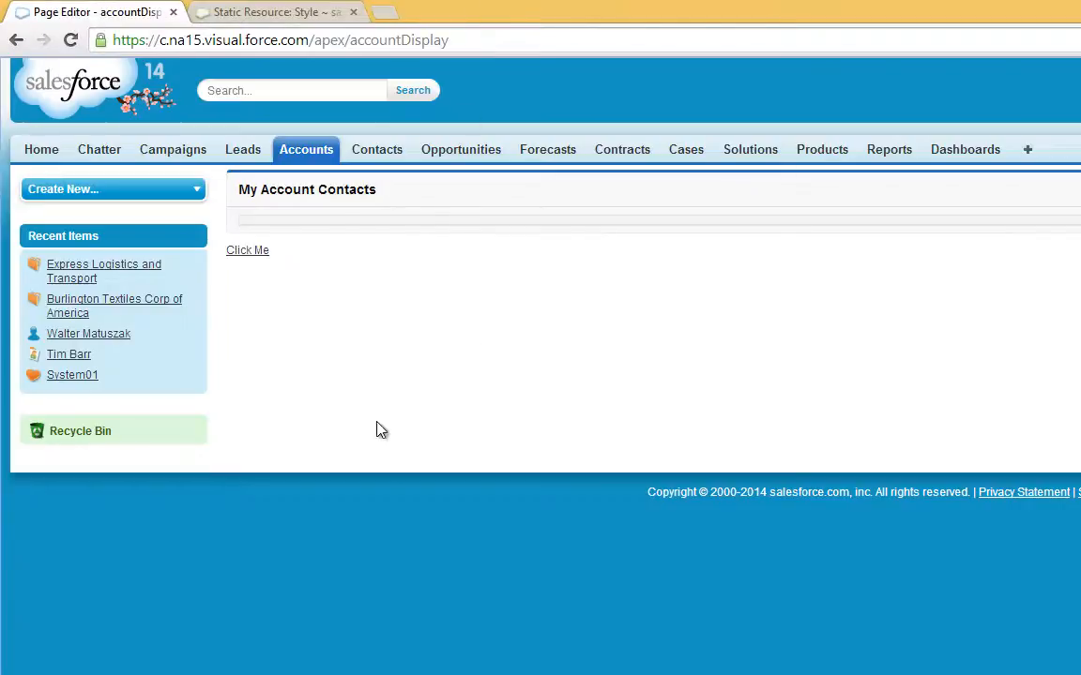
pyautogui.moveTo(186, 580)
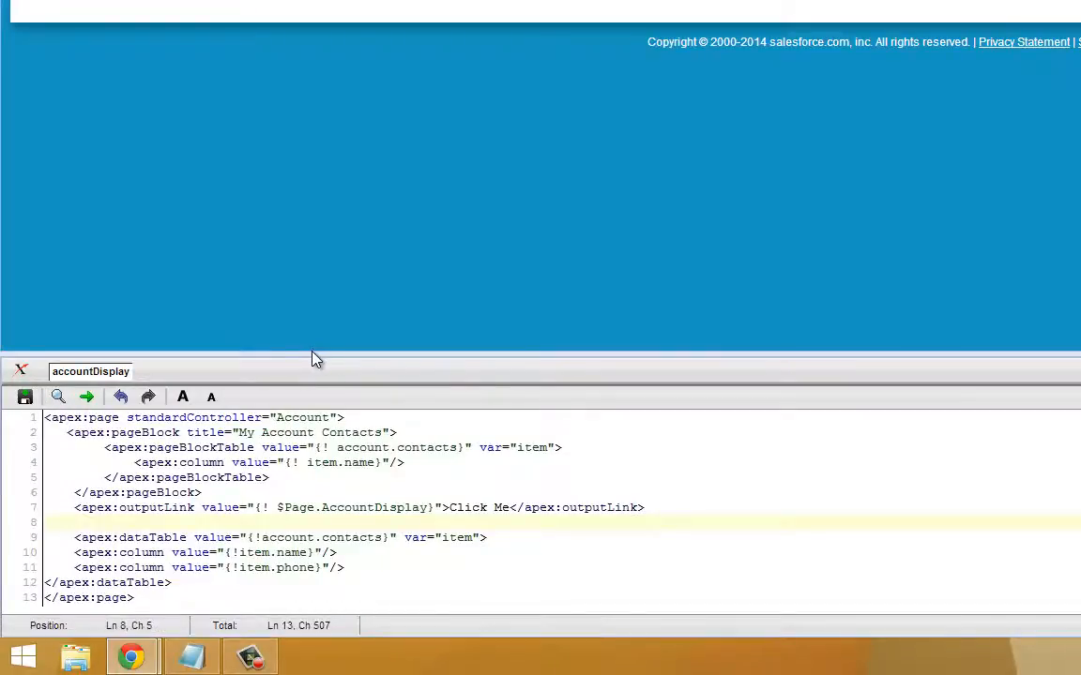
pyautogui.moveTo(427, 156)
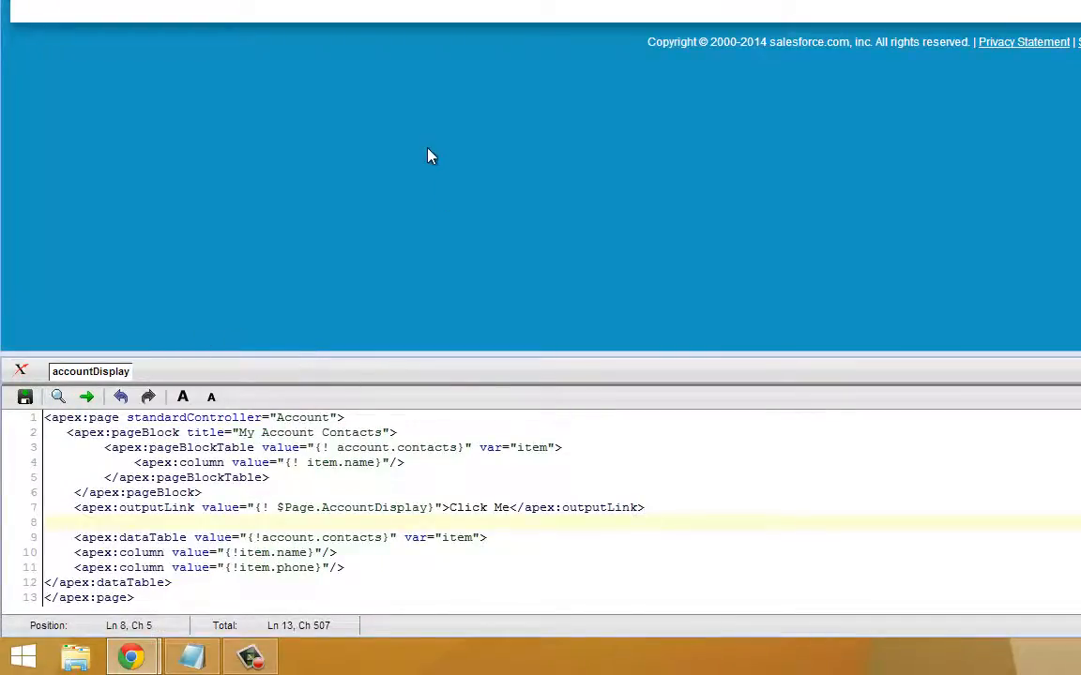
pyautogui.moveTo(285, 379)
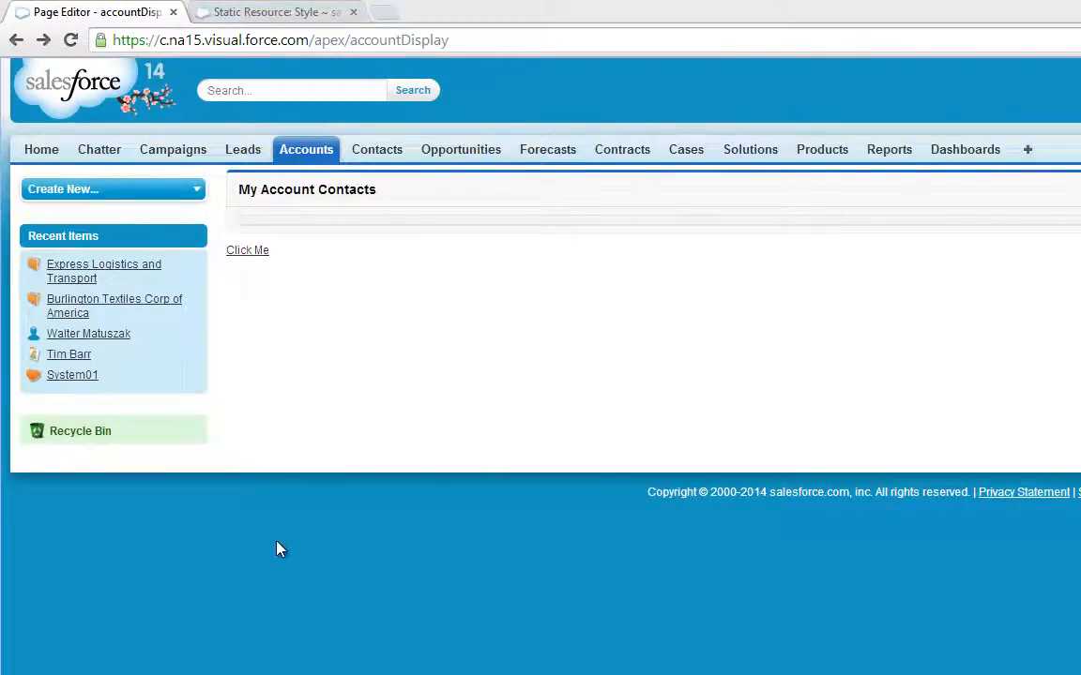
# Step: Append ?id= with the account ID so contacts Babara Levy and Josh Davis list with phones
pyautogui.click(282, 40)
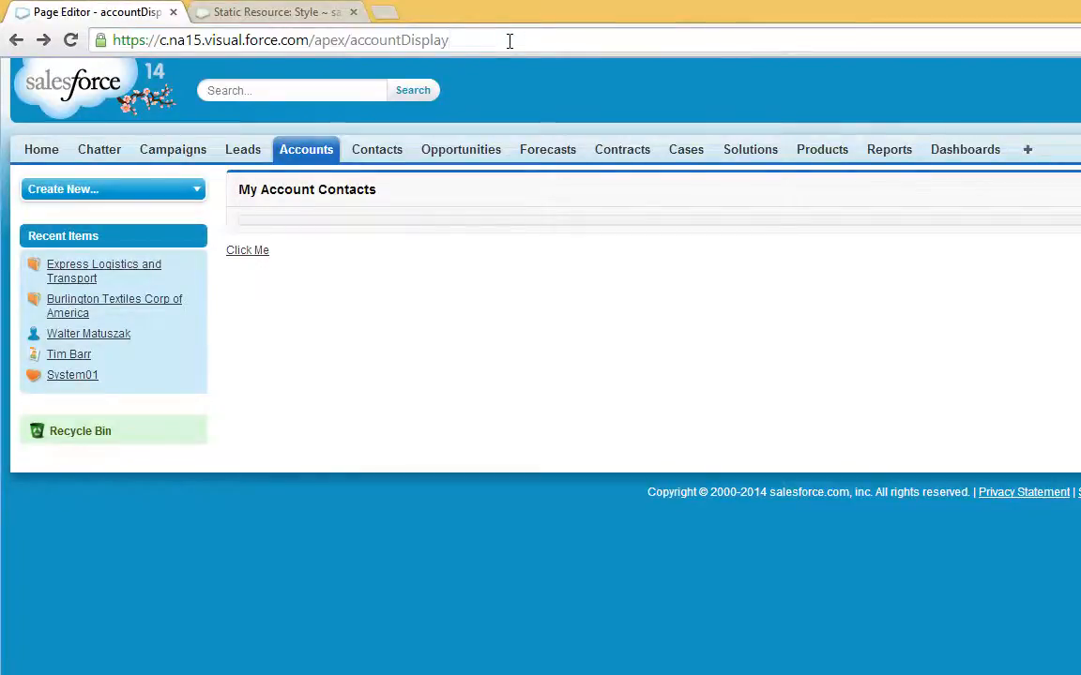
pyautogui.write('?')
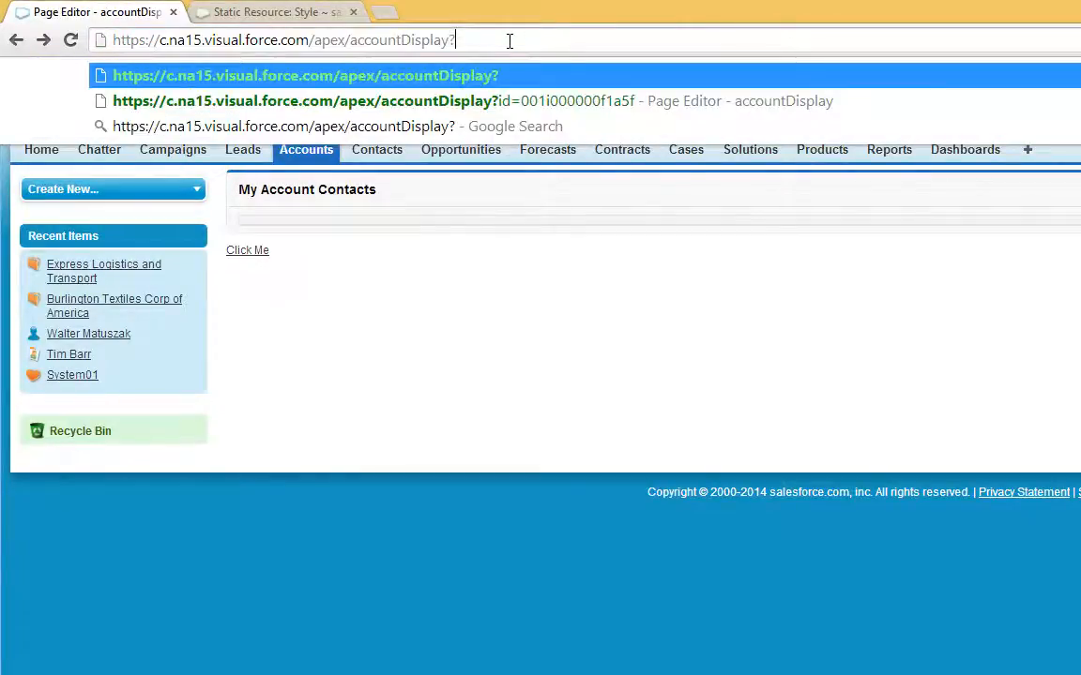
pyautogui.click(304, 101)
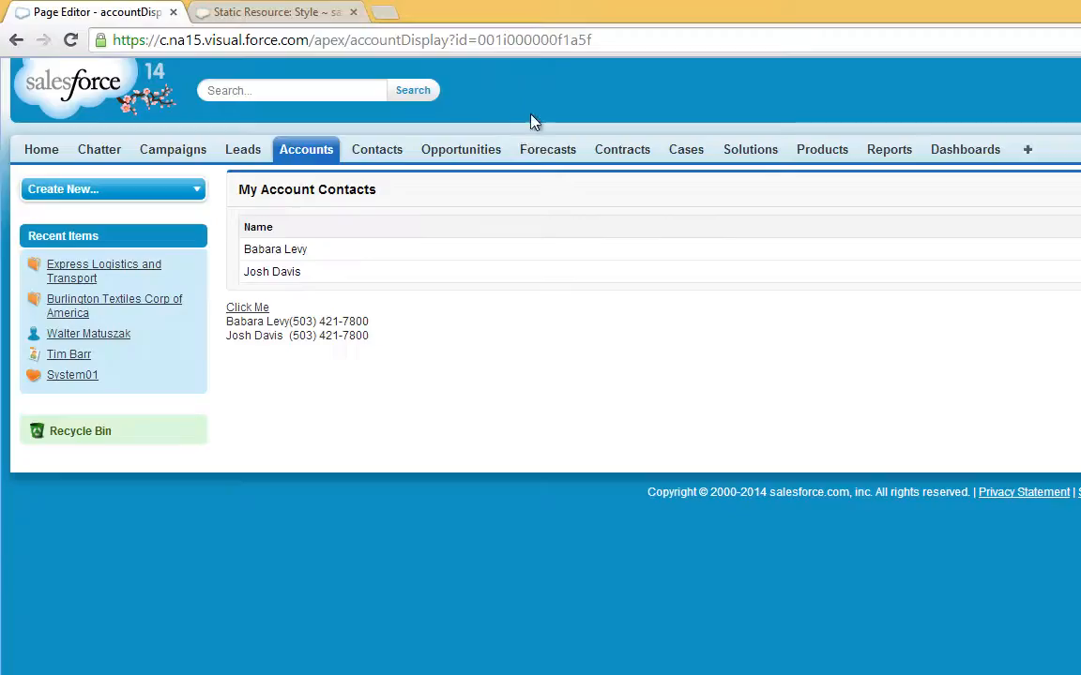
pyautogui.moveTo(364, 248)
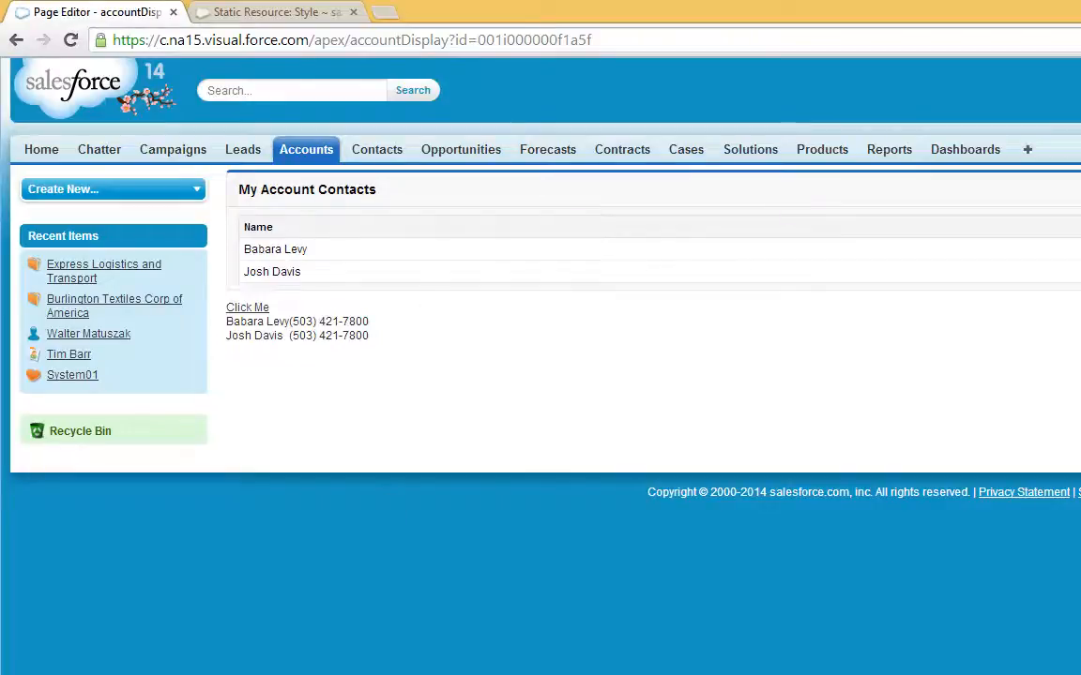
pyautogui.moveTo(366, 274)
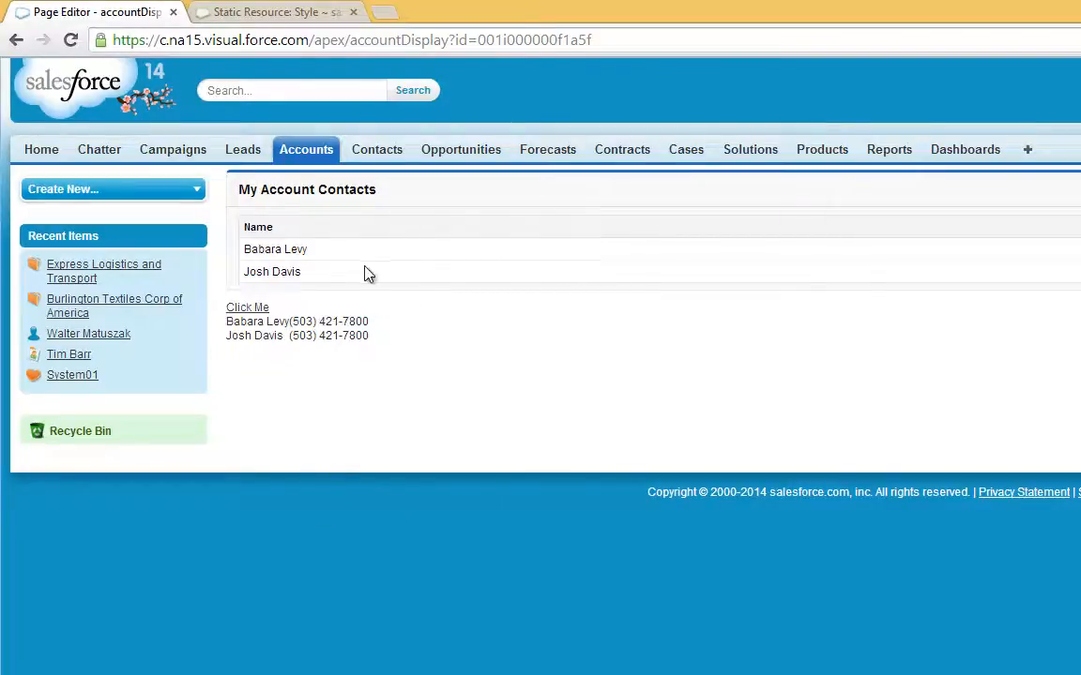
pyautogui.moveTo(383, 231)
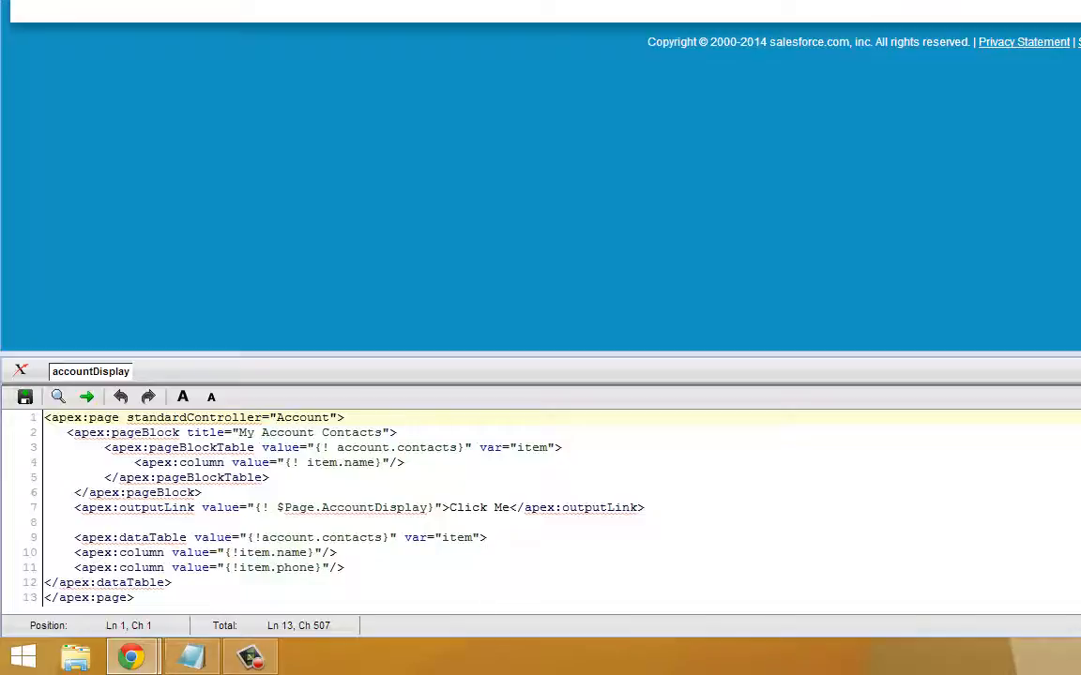
pyautogui.moveTo(73, 246)
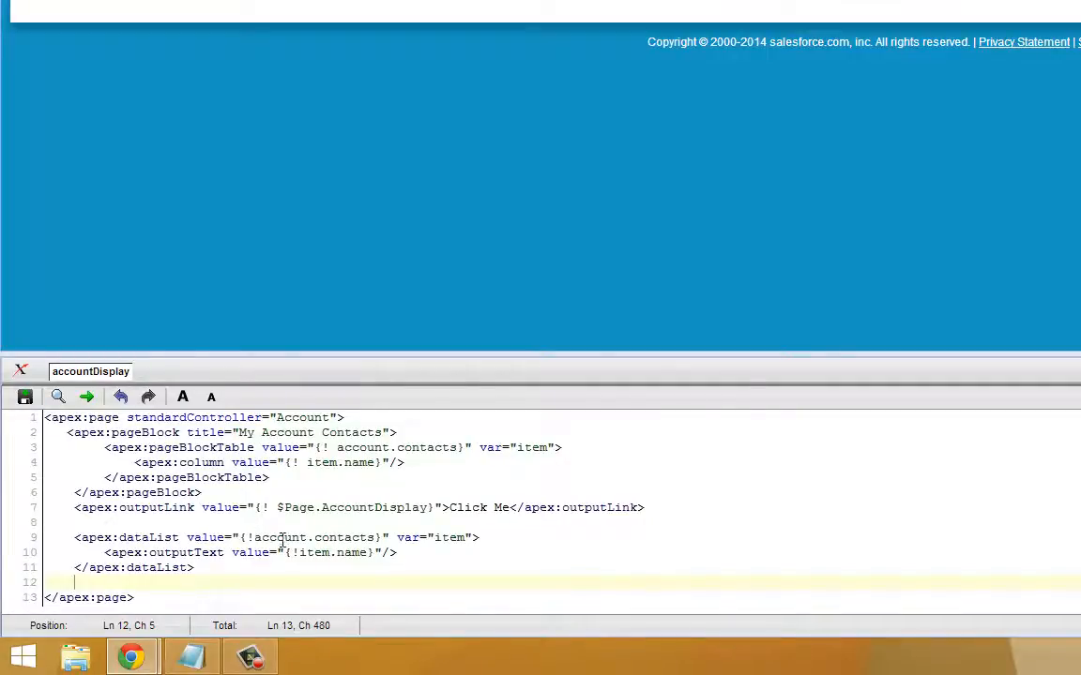
# Step: Change apex:dataTable to apex:dataList outputting item.name for each contact
pyautogui.doubleClick(448, 537)
pyautogui.write('<ul>')
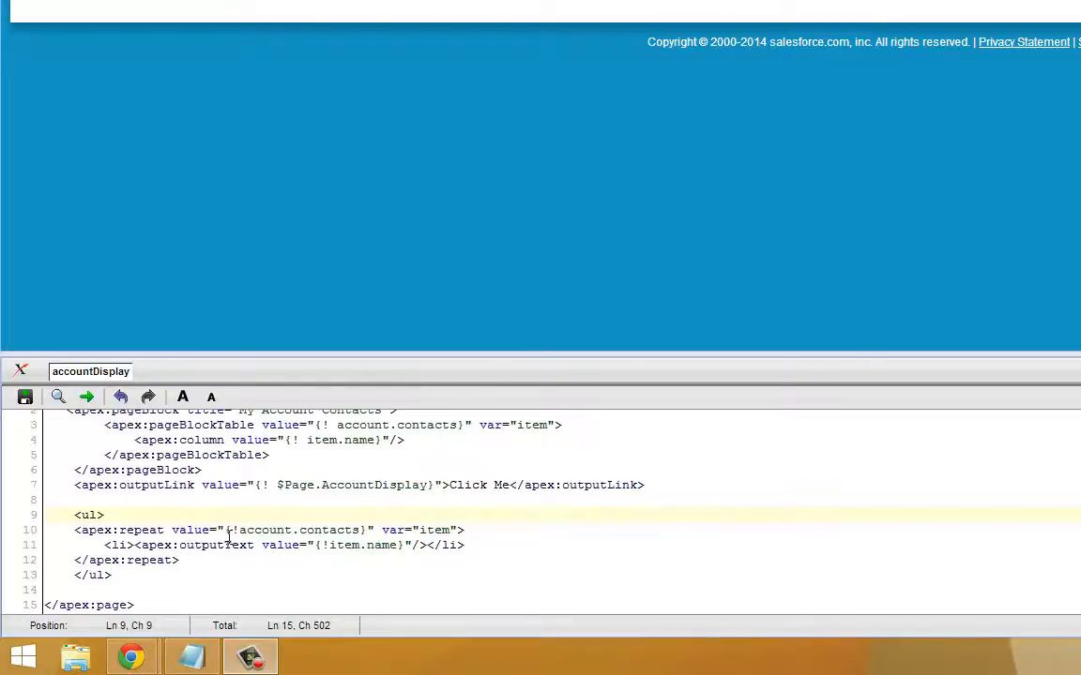
# Step: Select the dataList markup to replace it with an apex:repeat listing each contact name in <li> items
pyautogui.moveTo(248, 529); pyautogui.dragTo(422, 529)
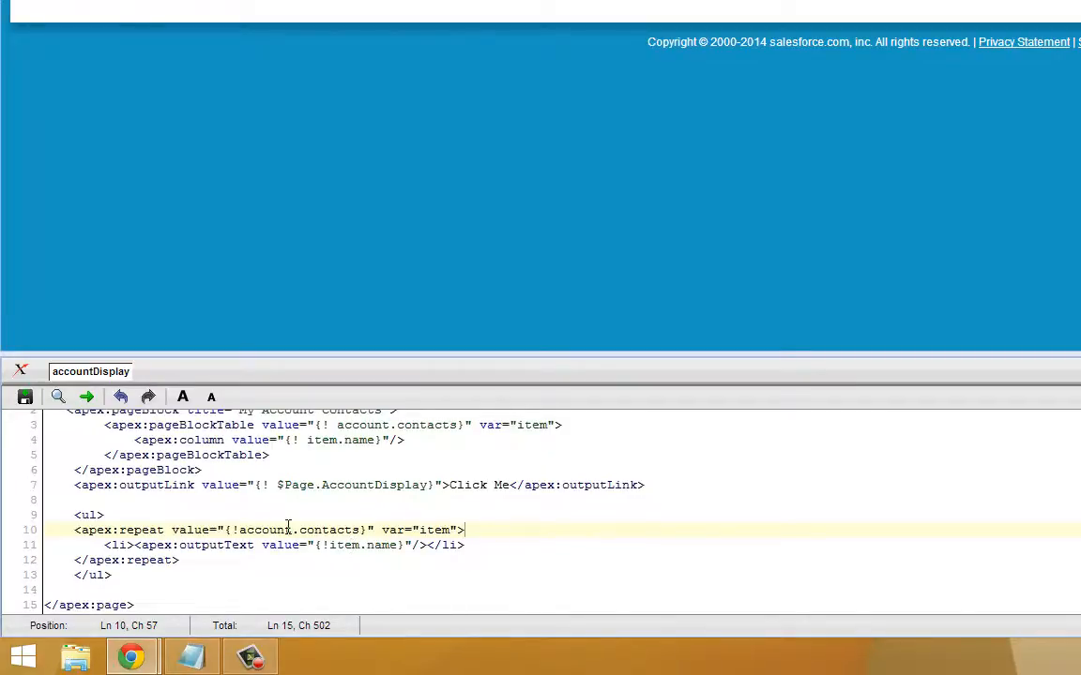
pyautogui.doubleClick(132, 529)
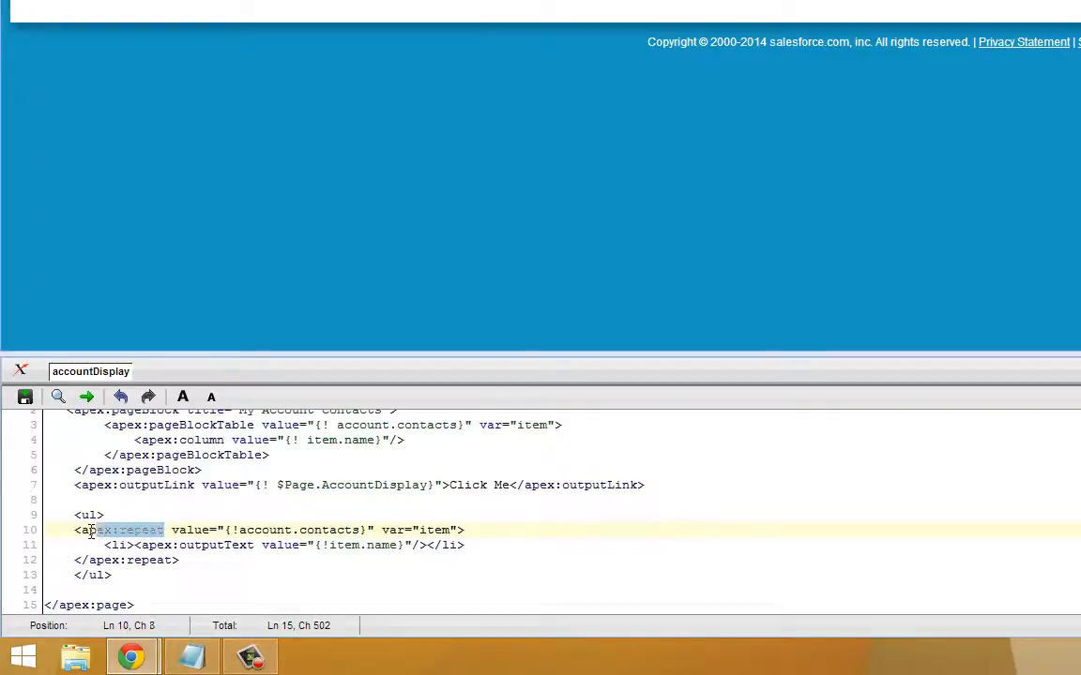